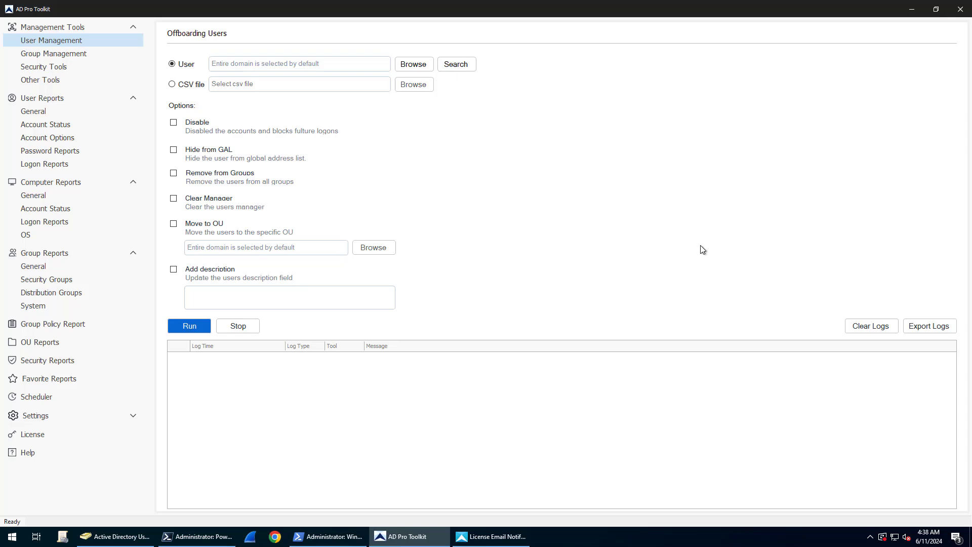
mouse_move(502, 211)
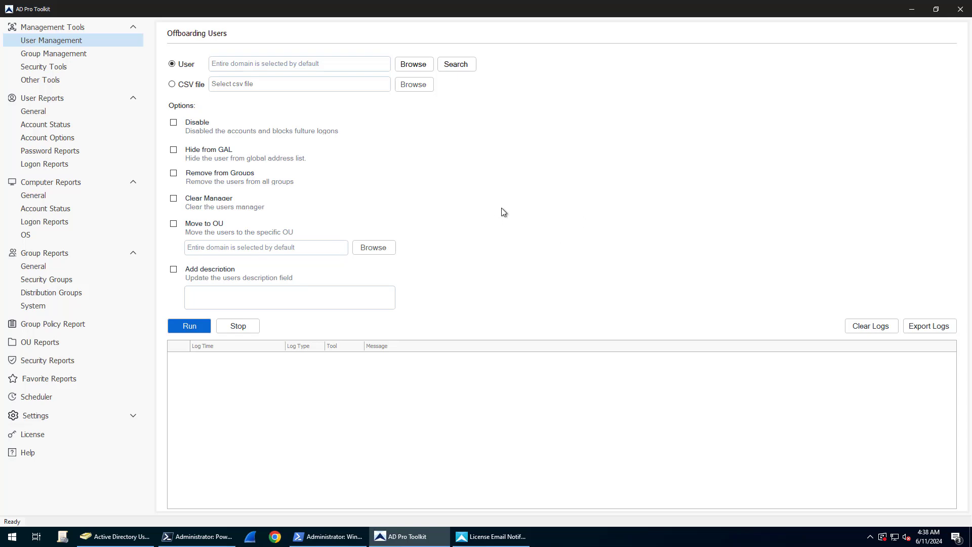
mouse_move(400, 123)
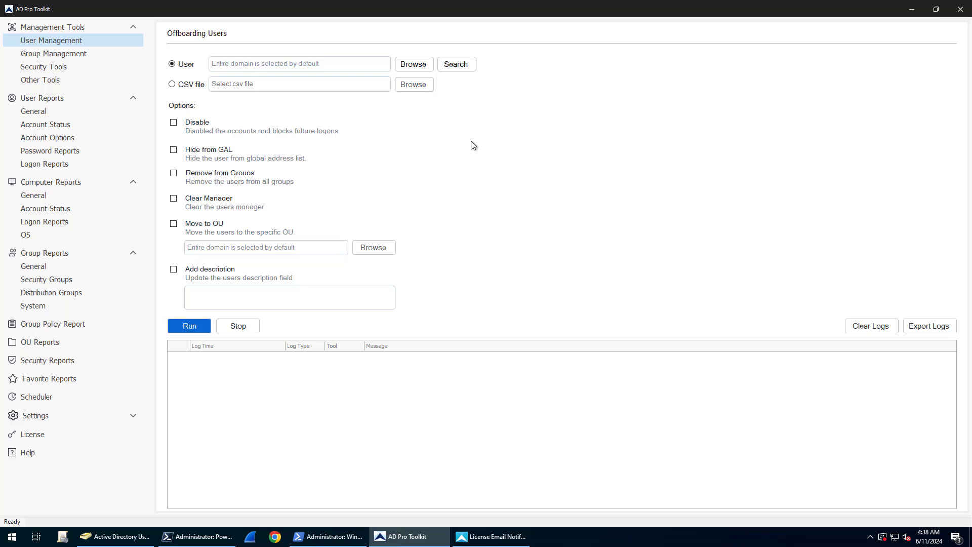
mouse_move(520, 162)
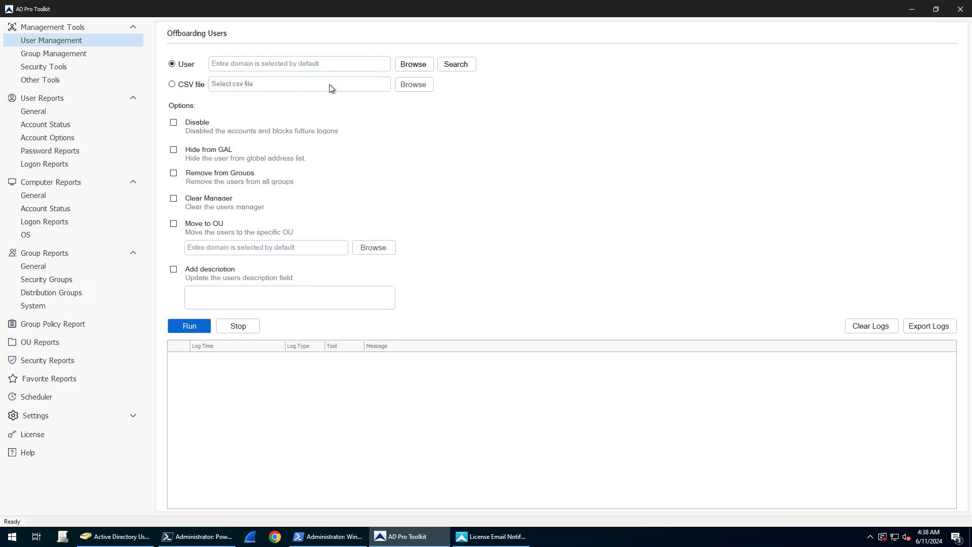
mouse_move(384, 201)
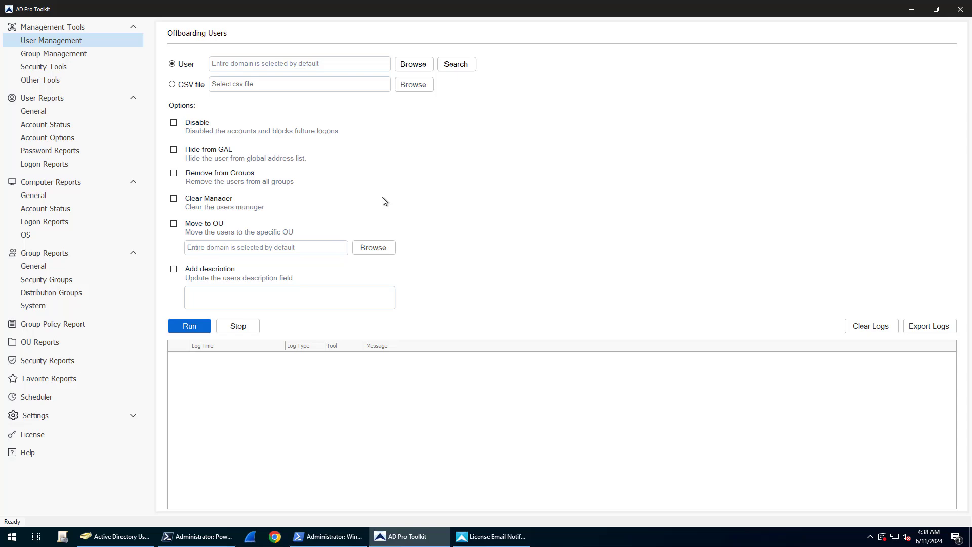
mouse_move(258, 107)
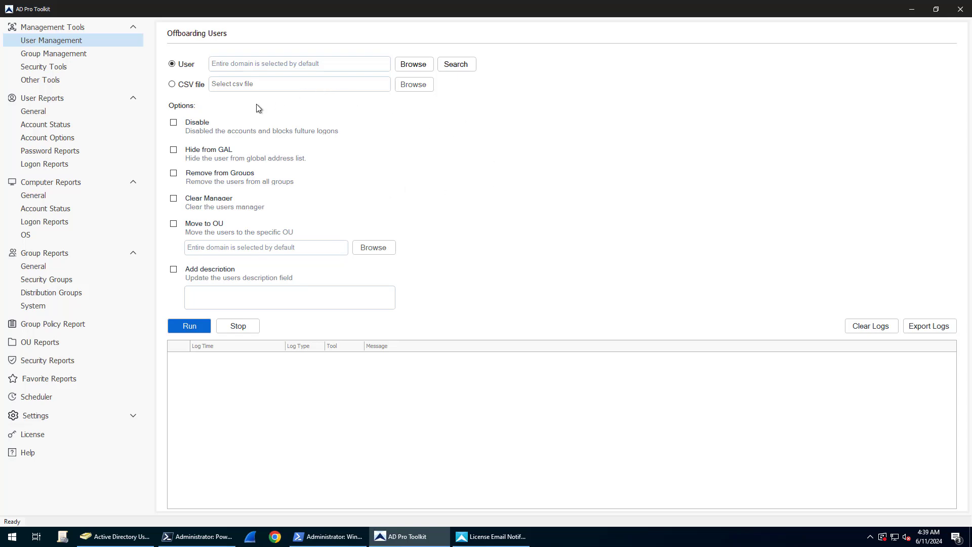
mouse_move(200, 109)
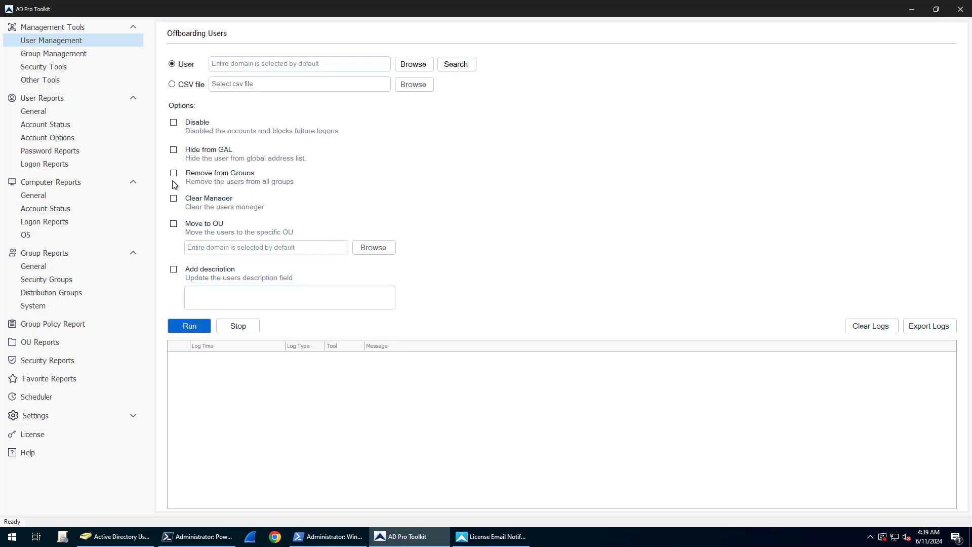
mouse_move(231, 156)
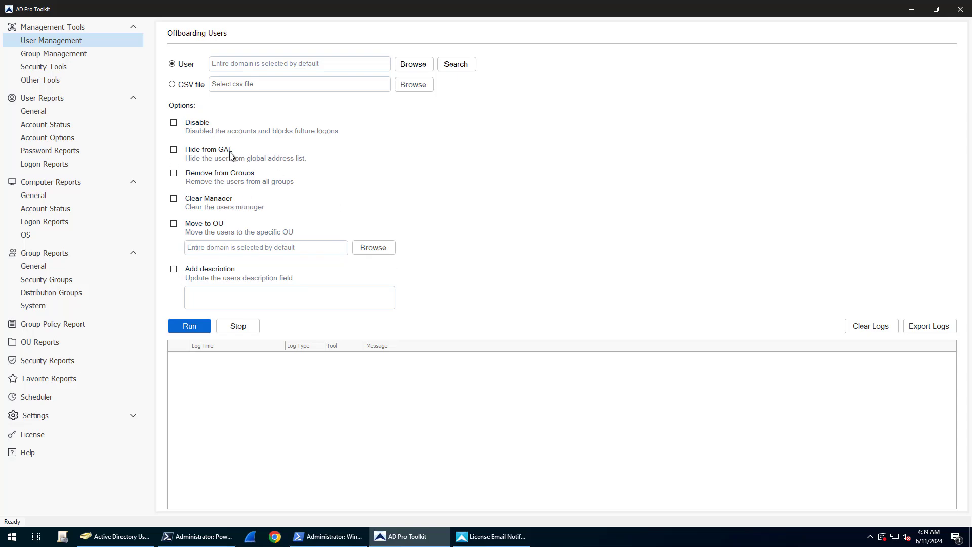
mouse_move(278, 164)
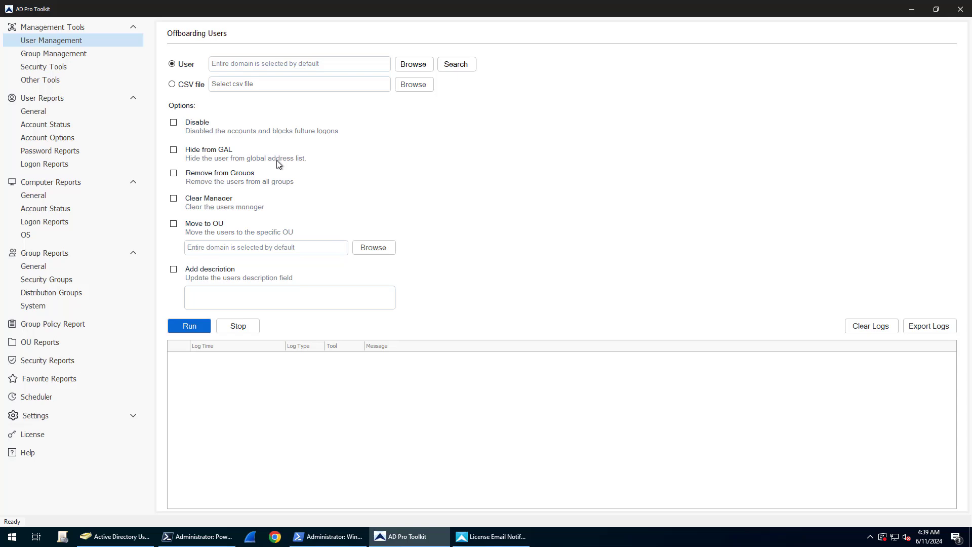
mouse_move(283, 164)
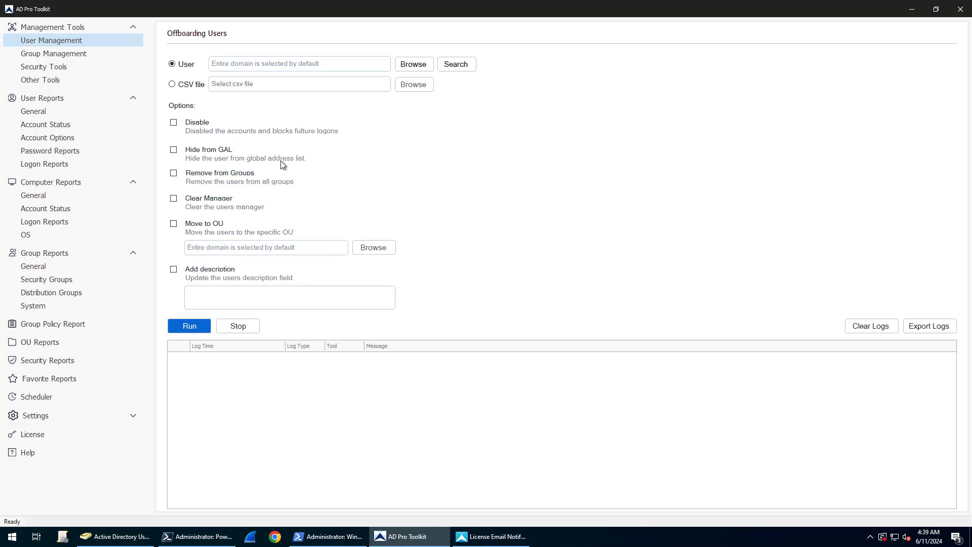
mouse_move(274, 200)
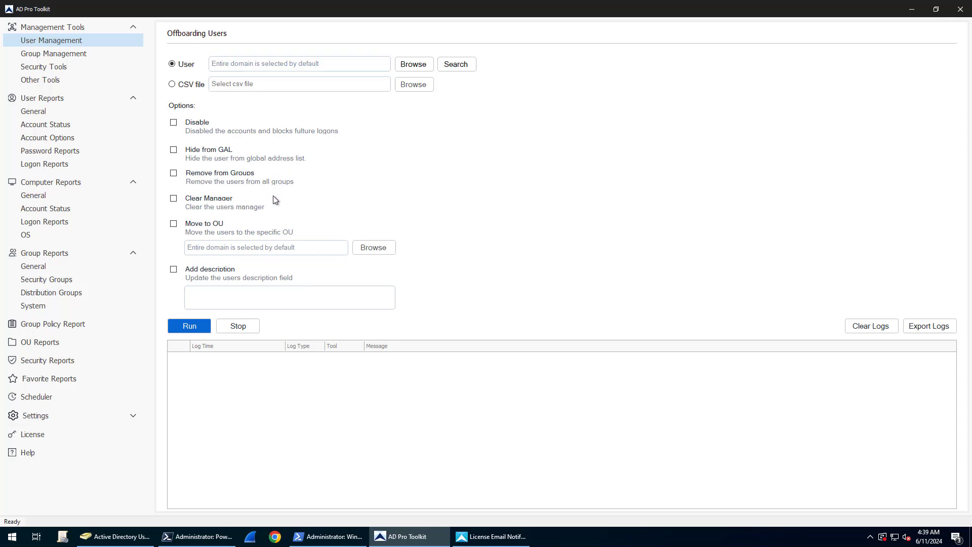
mouse_move(261, 224)
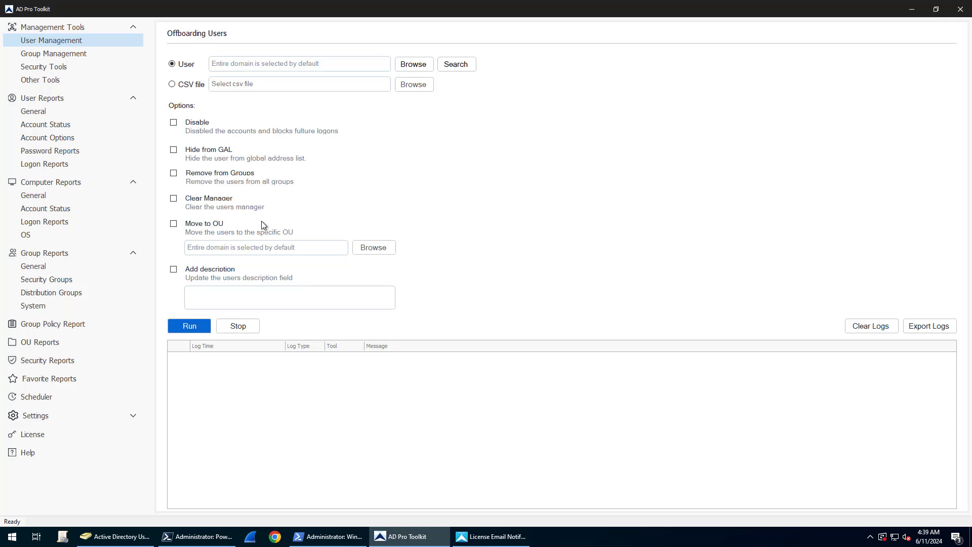
mouse_move(435, 281)
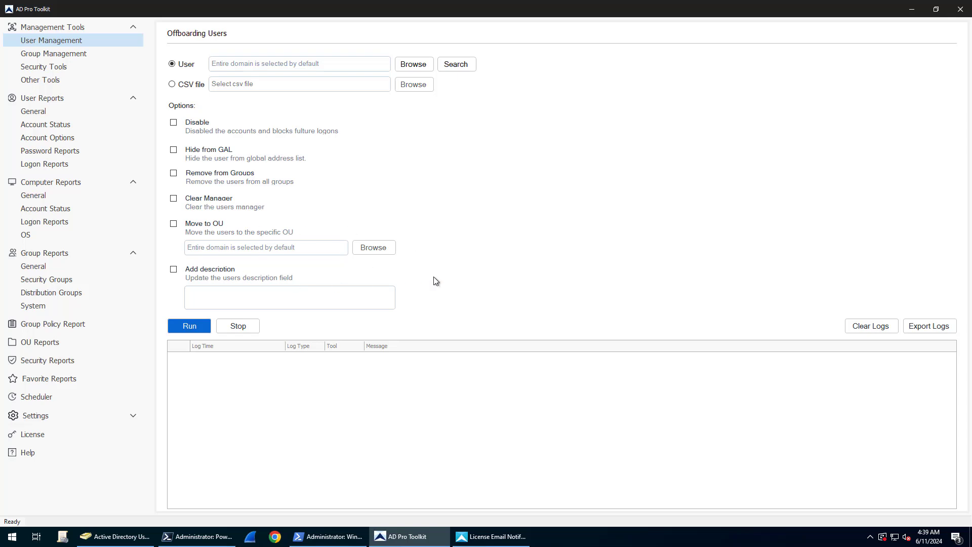
mouse_move(116, 537)
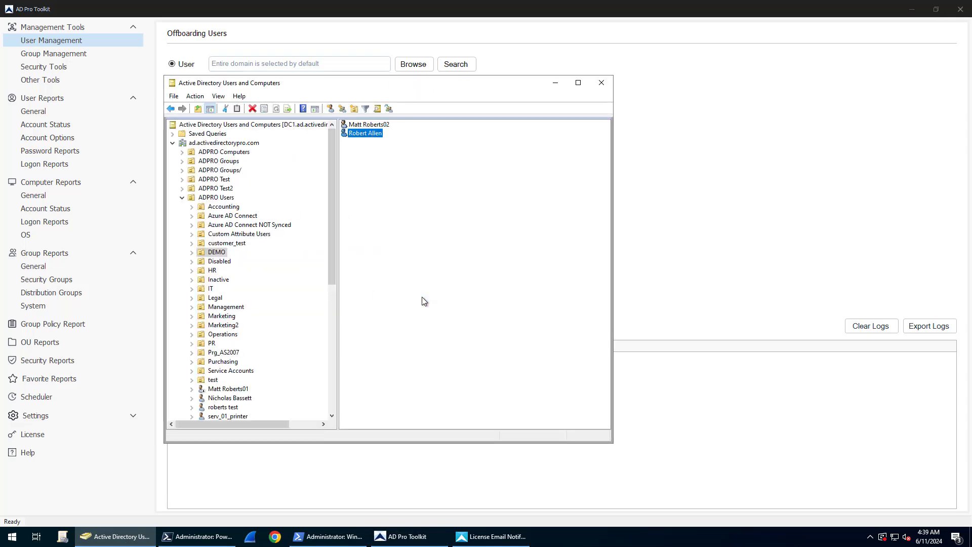
double_click(366, 133)
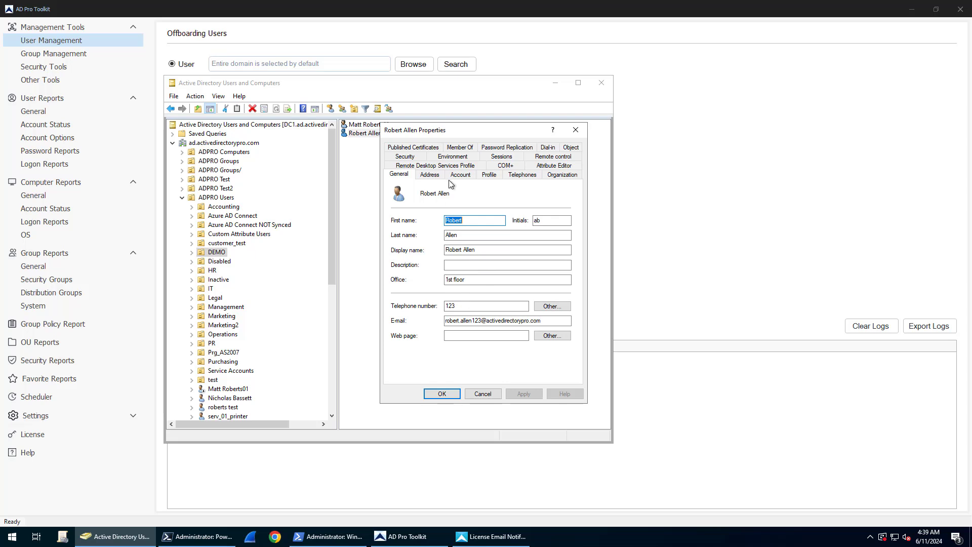
click(460, 174)
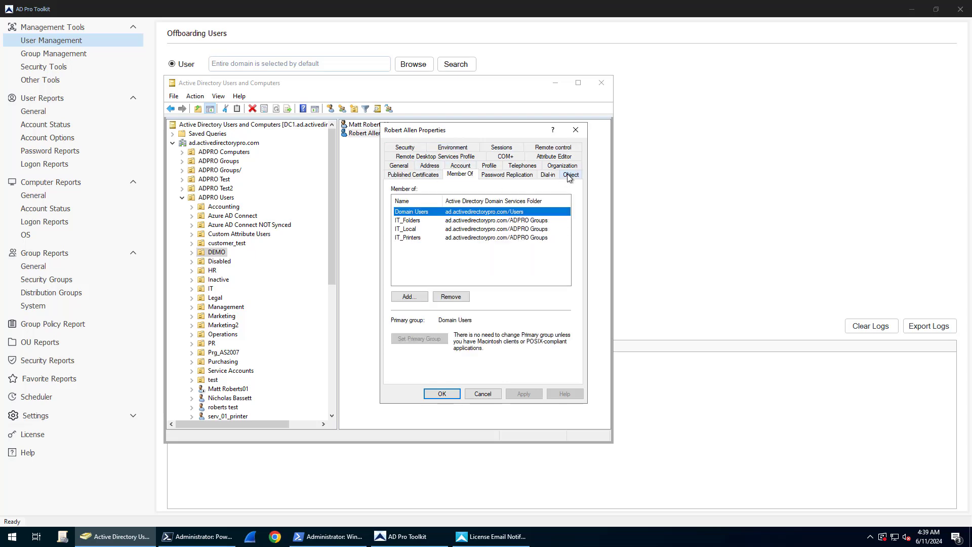
click(562, 165)
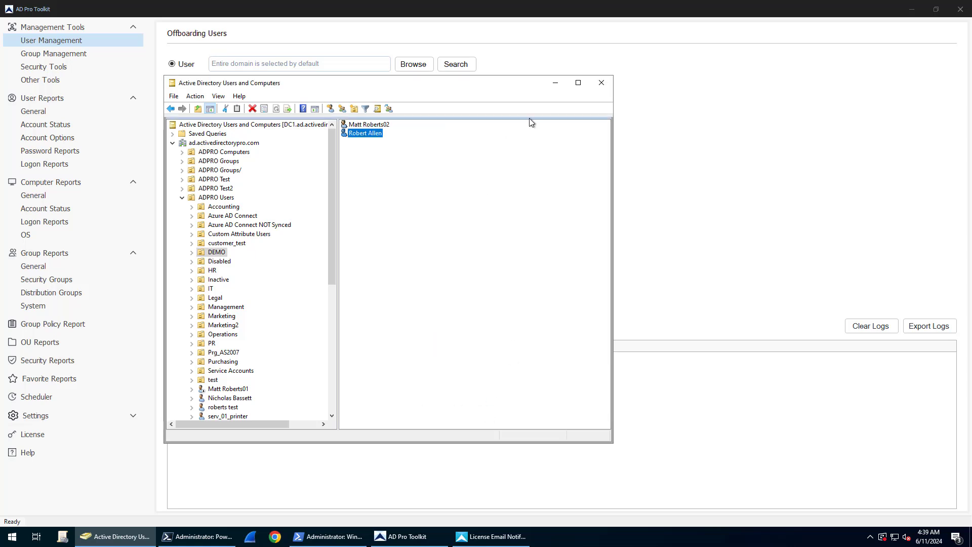
click(601, 82)
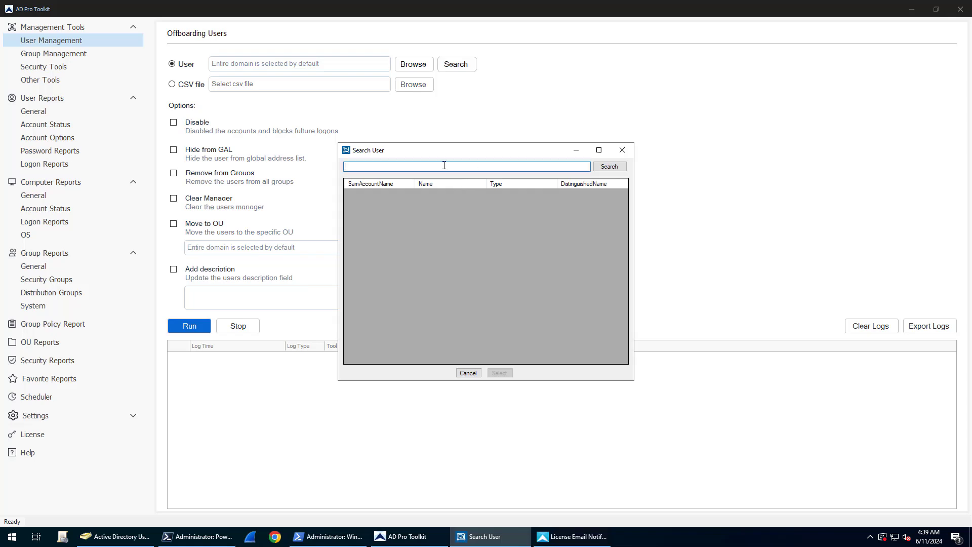
text(allen)
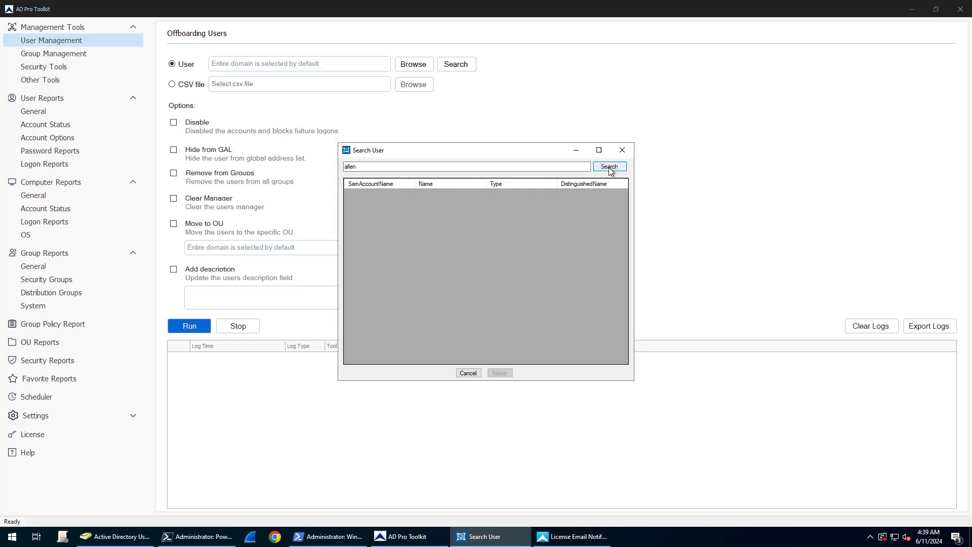
click(610, 166)
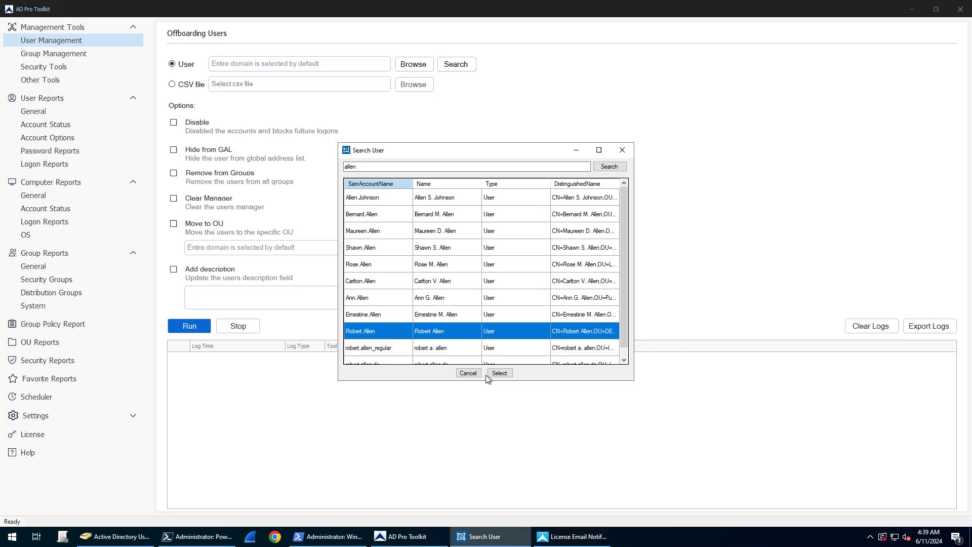
click(500, 373)
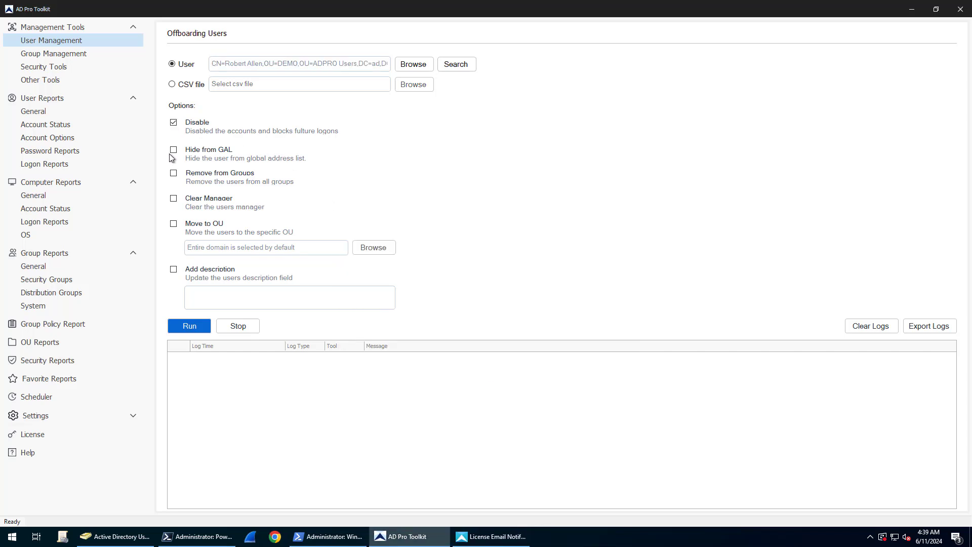
Enable GAL hiding, pick the Disabled OU, and enter description 'Account disabled 6/11/2024'.
click(173, 150)
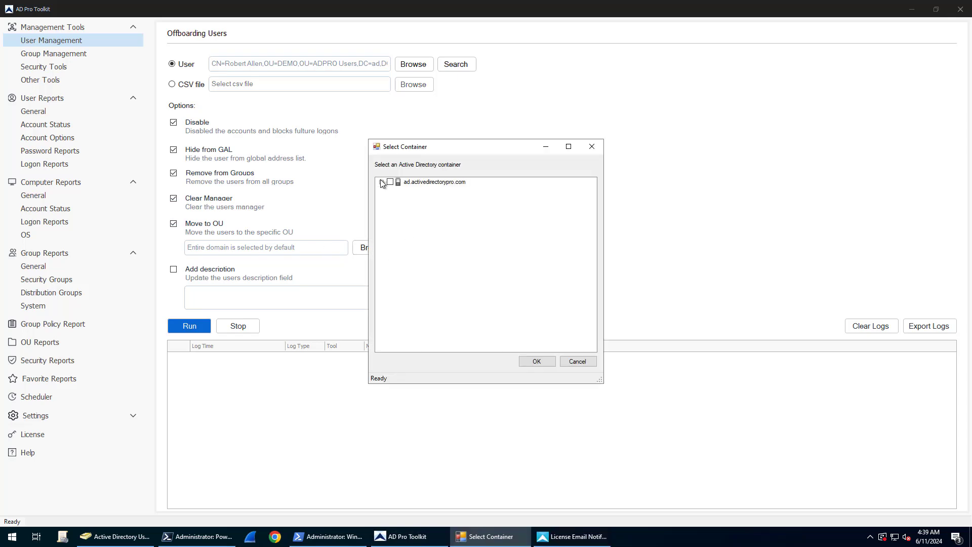
click(382, 182)
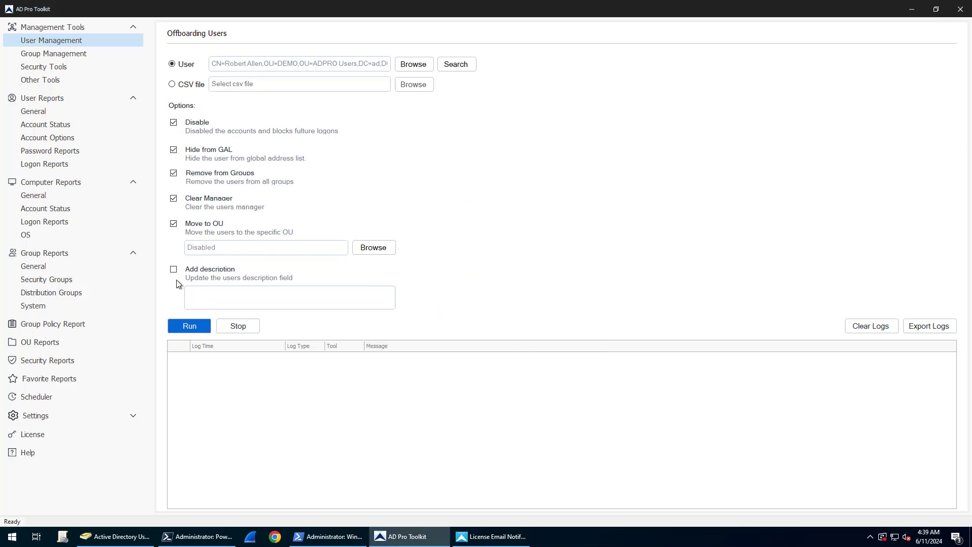
click(173, 269)
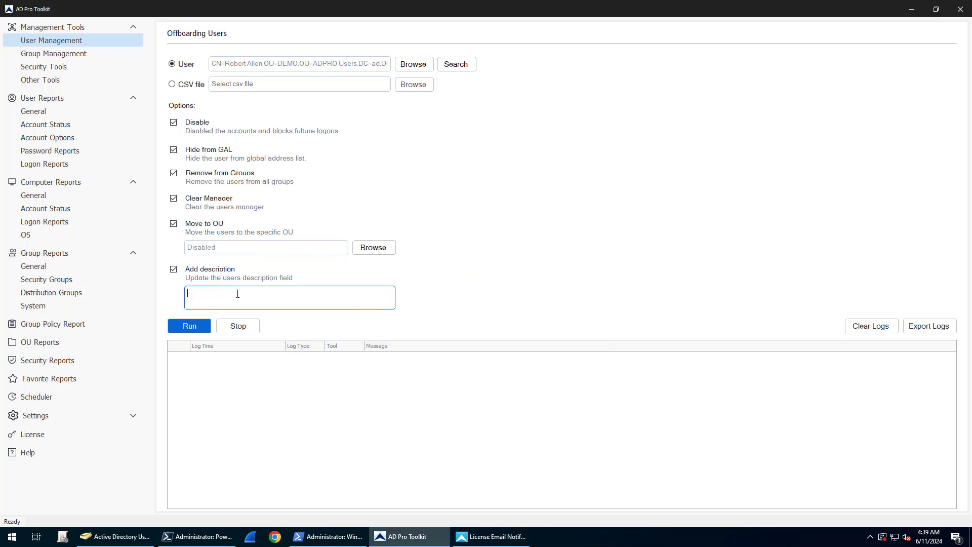
text(Account)
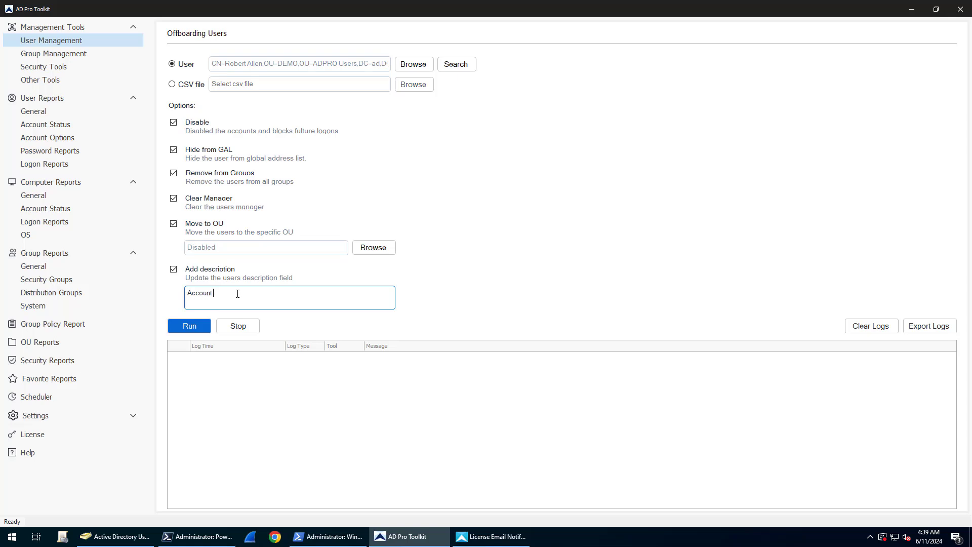
text(disabled 6/11/2024)
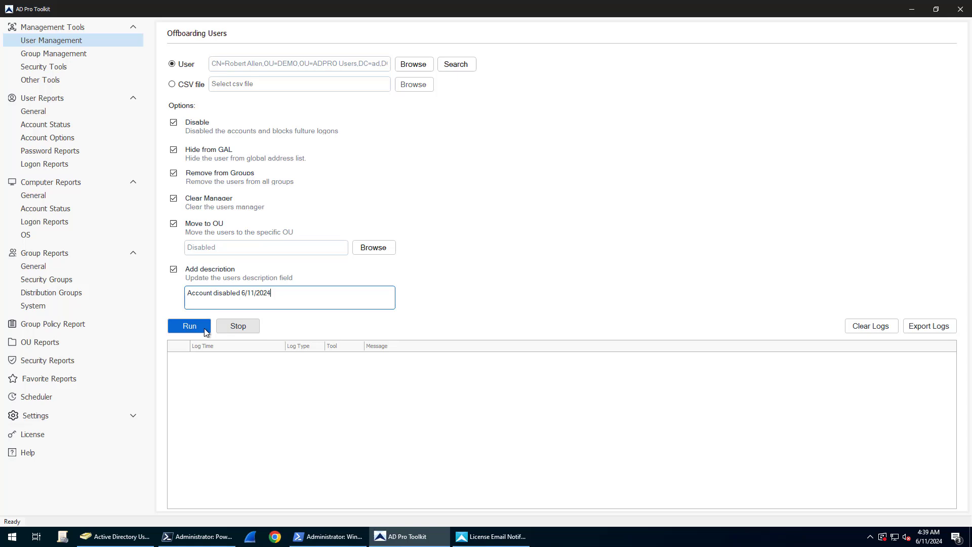
click(188, 326)
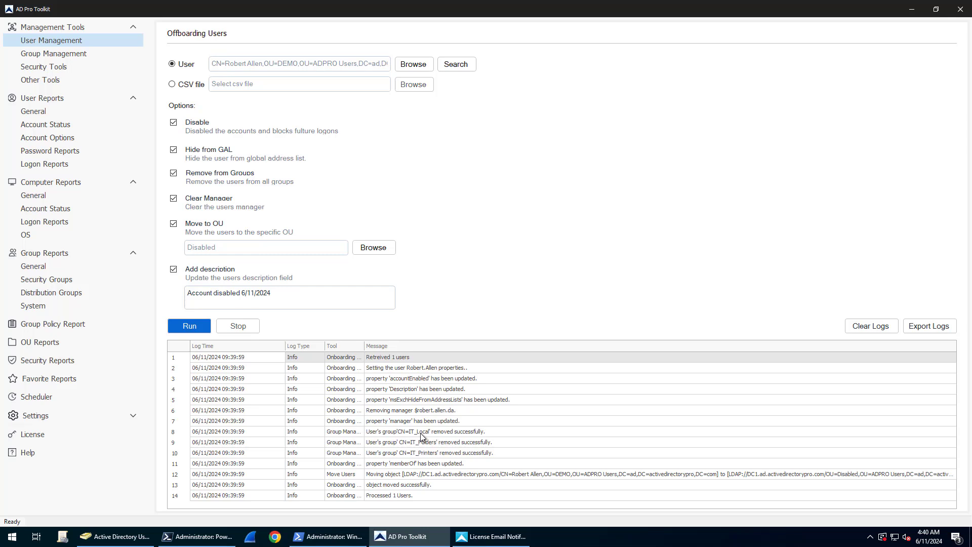
mouse_move(418, 459)
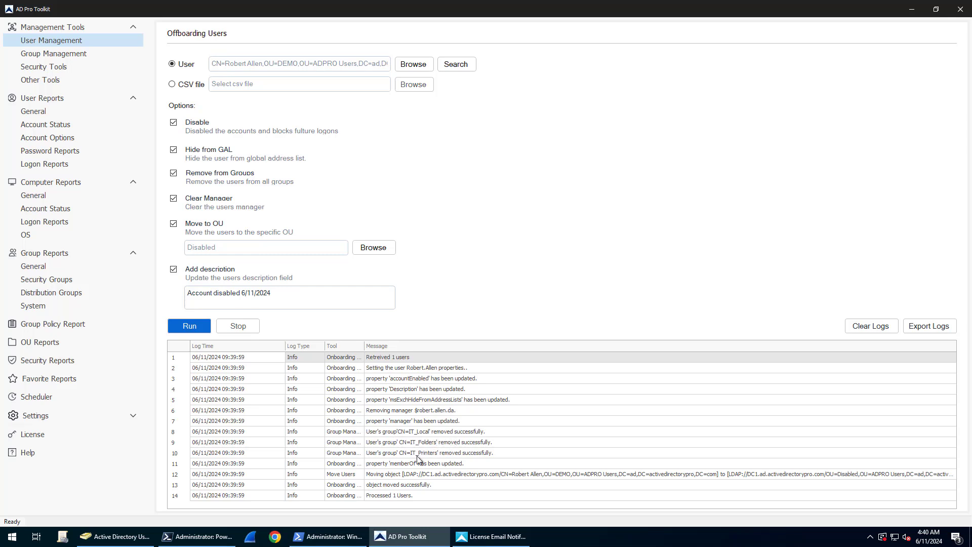
mouse_move(357, 496)
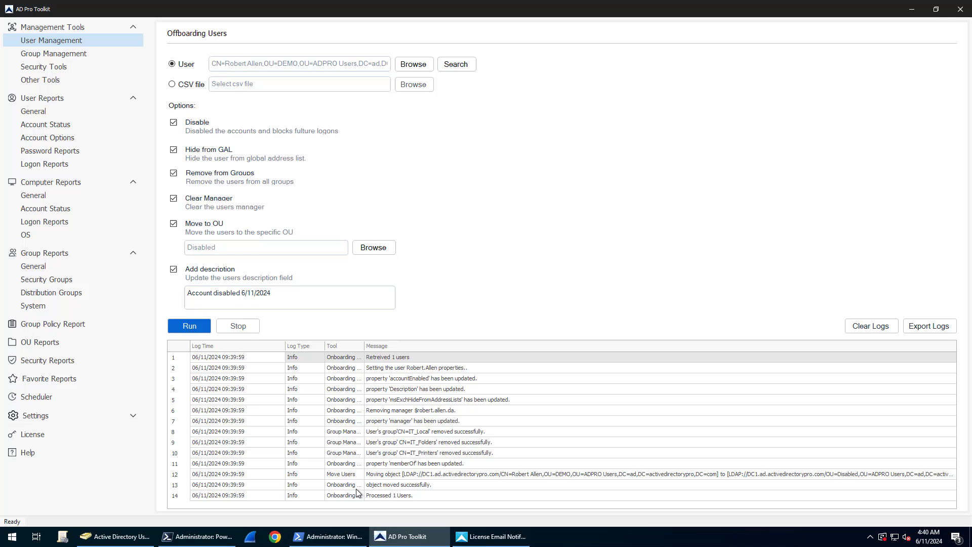
mouse_move(414, 414)
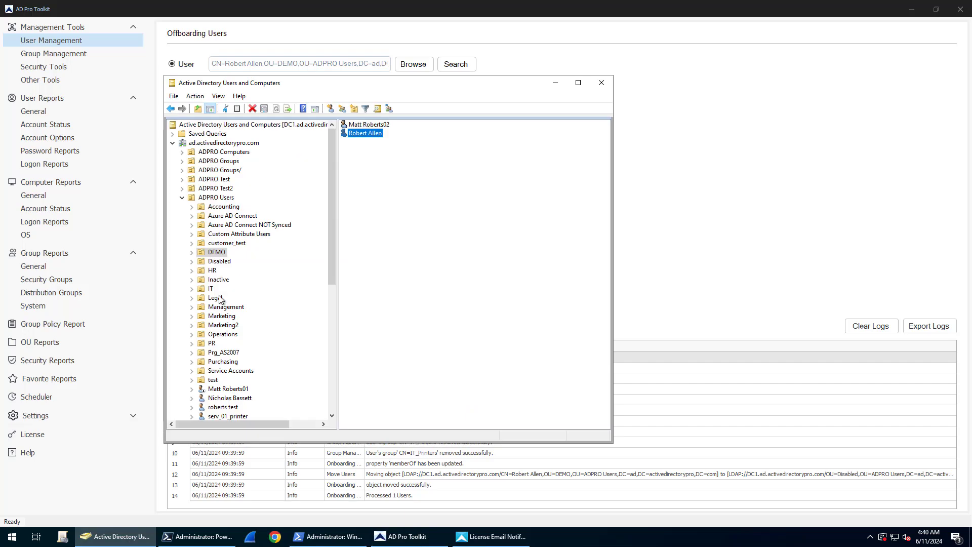
right_click(219, 261)
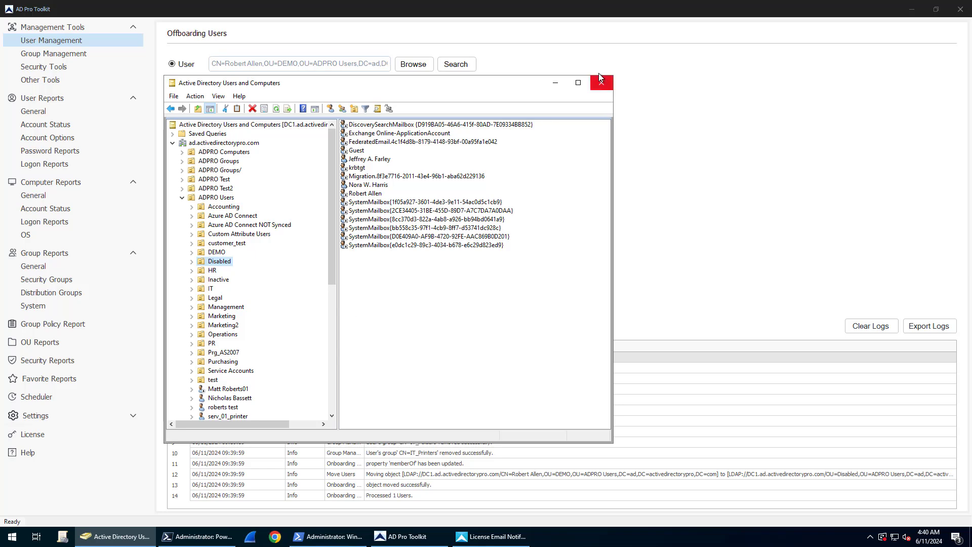
click(577, 82)
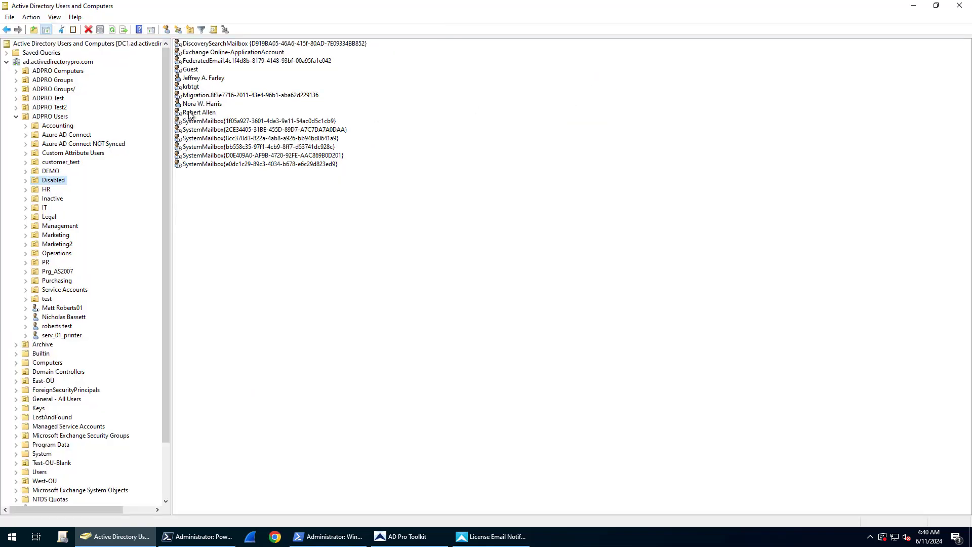
right_click(198, 112)
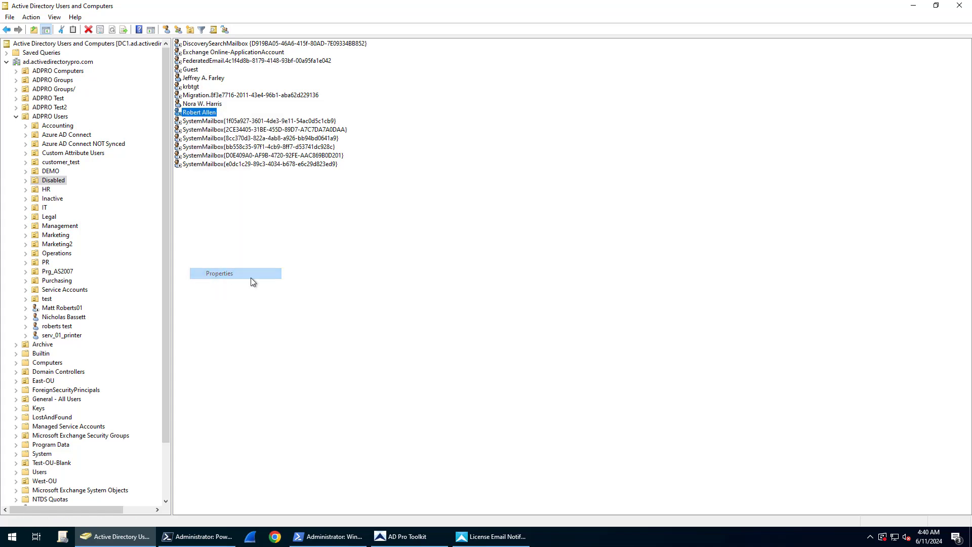
click(219, 273)
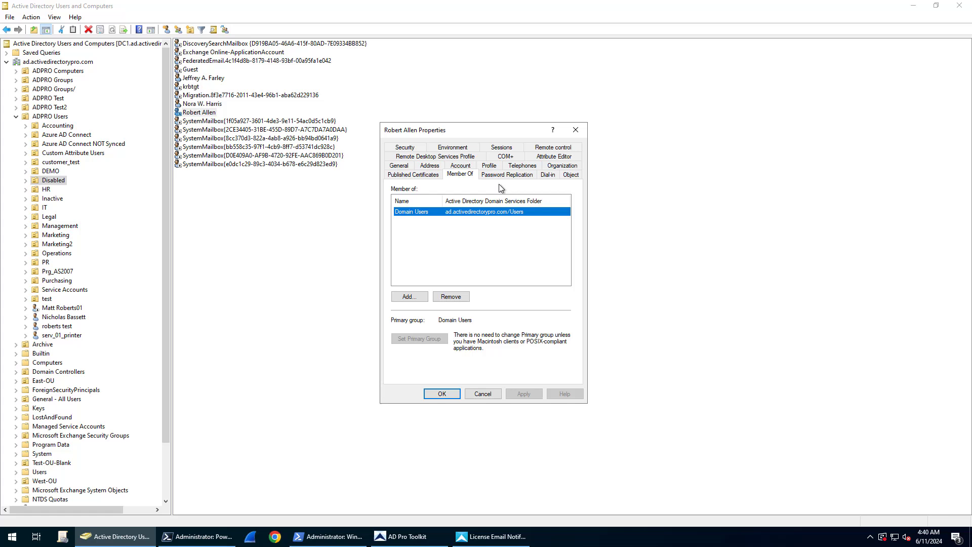
mouse_move(436, 196)
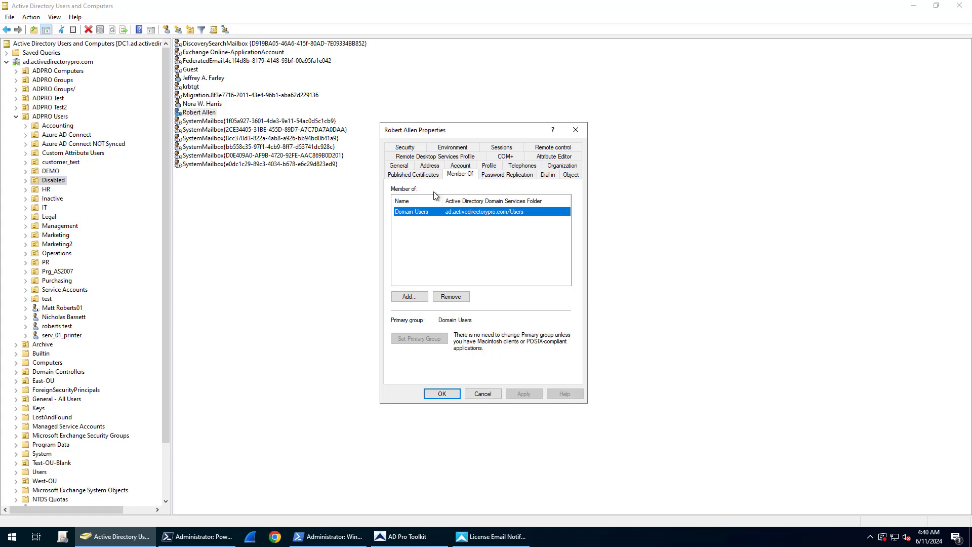
Verify cleared manager, attributes and disabled description on the Organization, Attribute Editor and General tabs, then cancel.
click(562, 174)
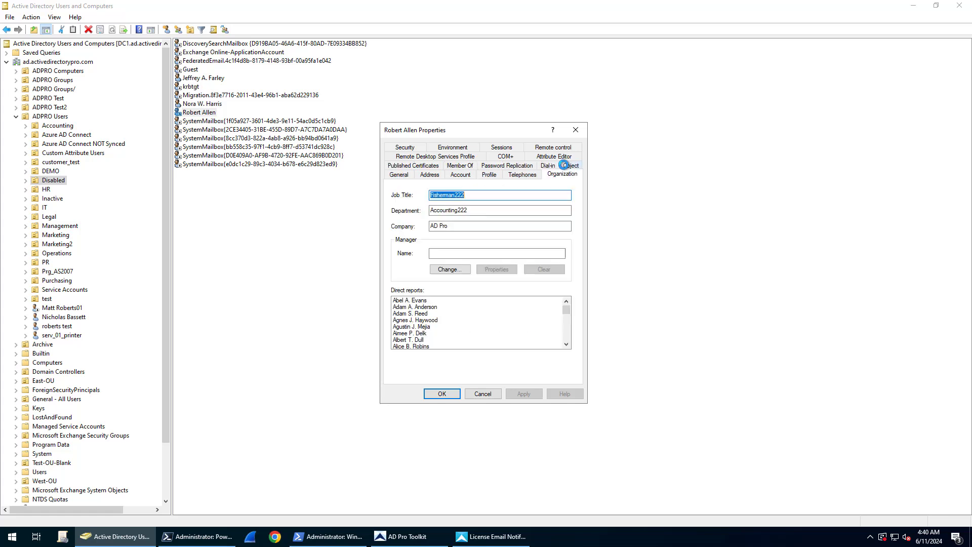
click(497, 253)
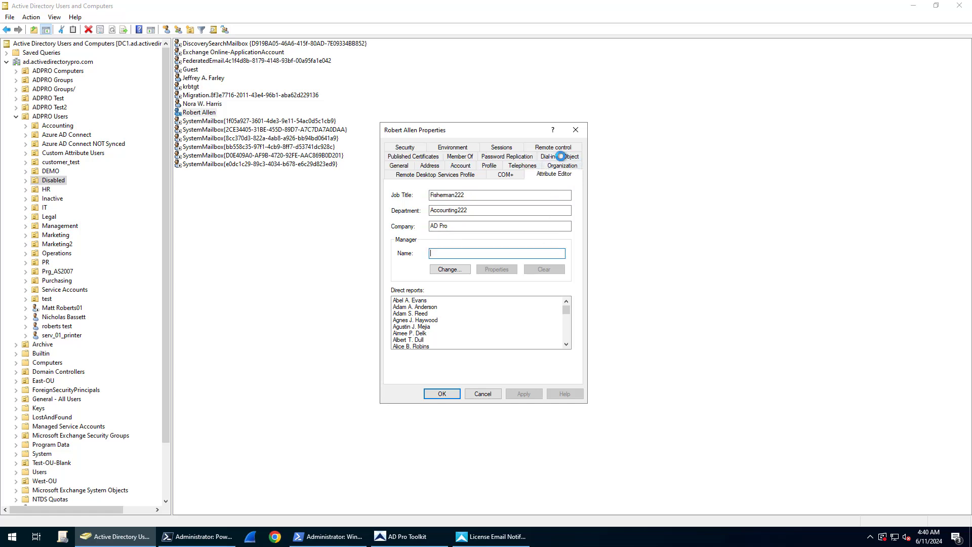
click(553, 174)
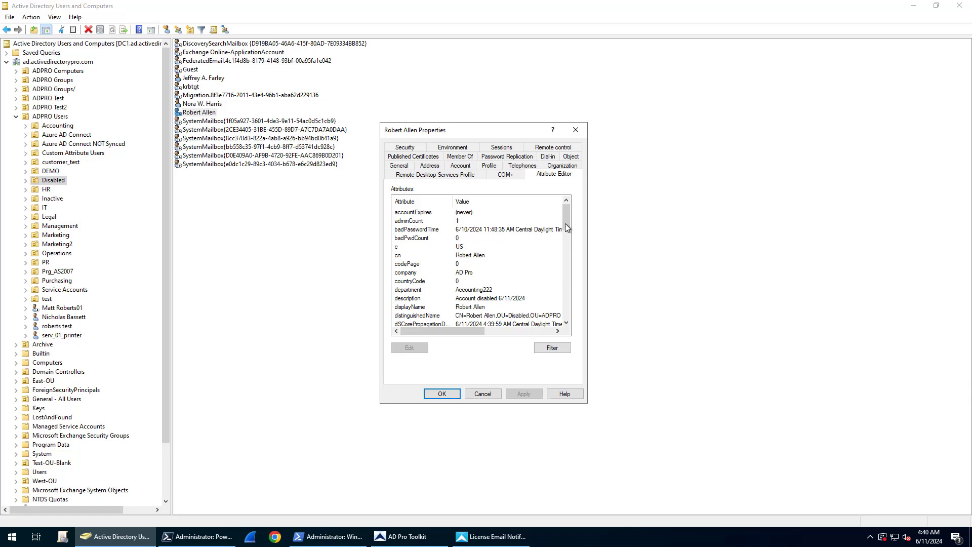
scroll(down, 3)
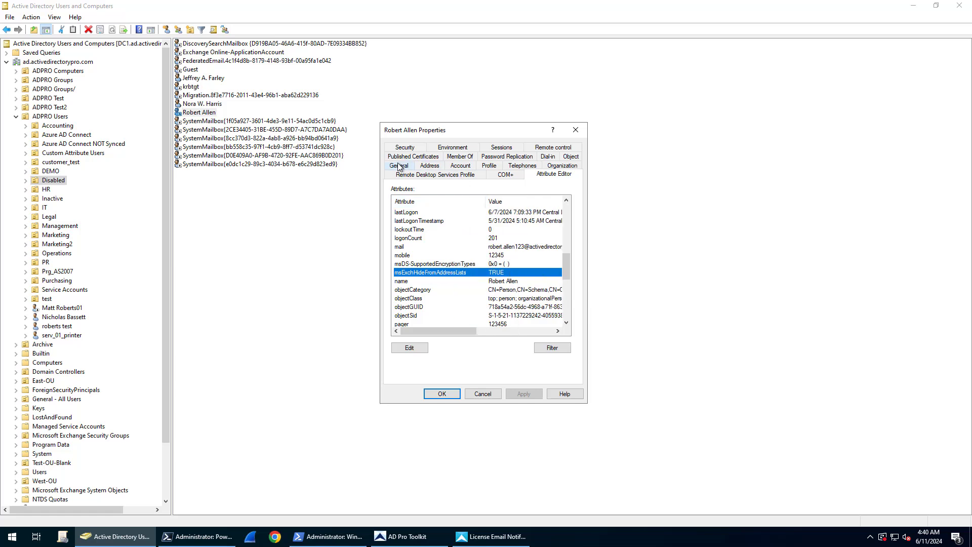
click(398, 165)
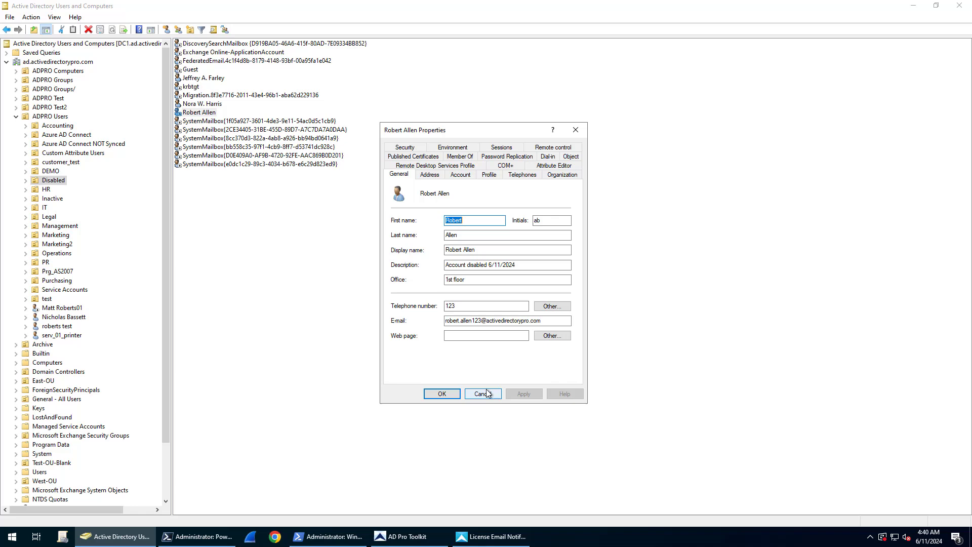
click(483, 394)
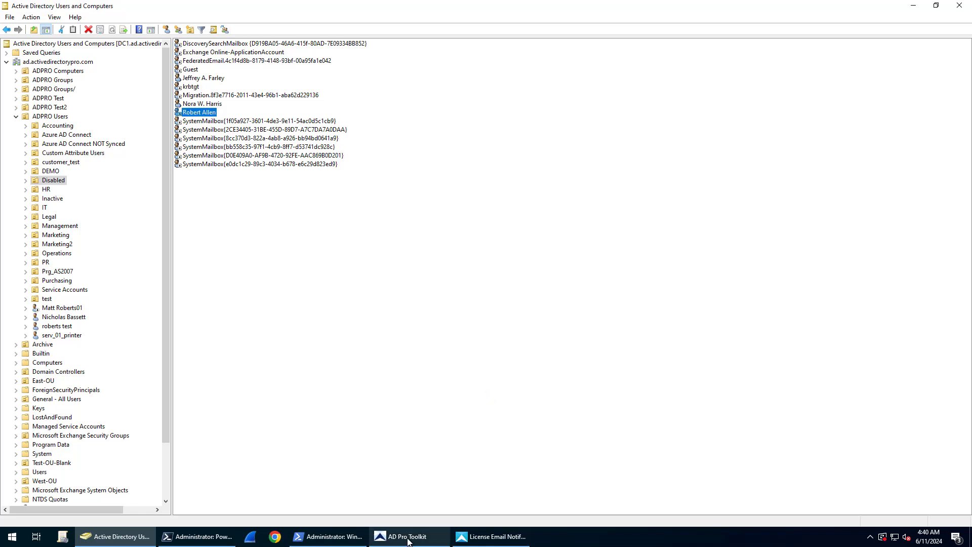
click(408, 536)
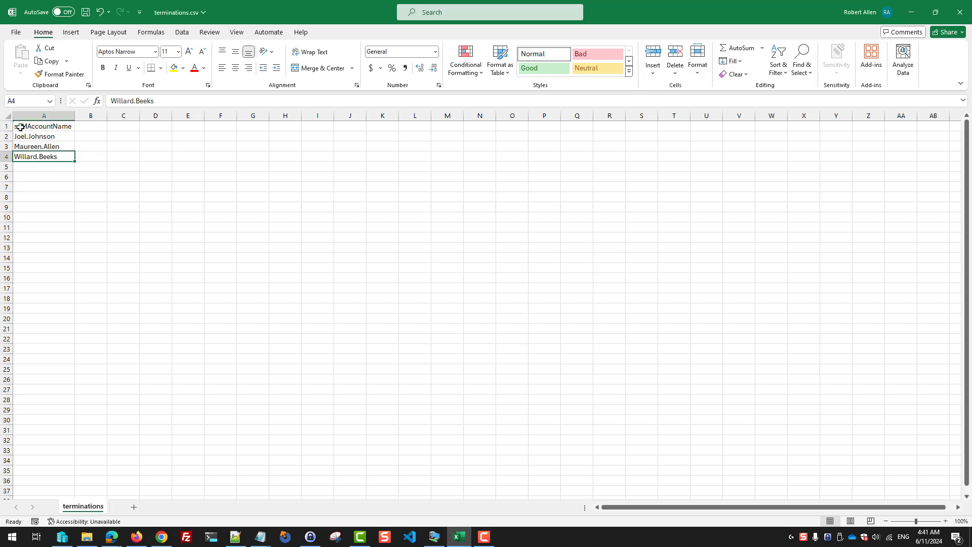
click(44, 126)
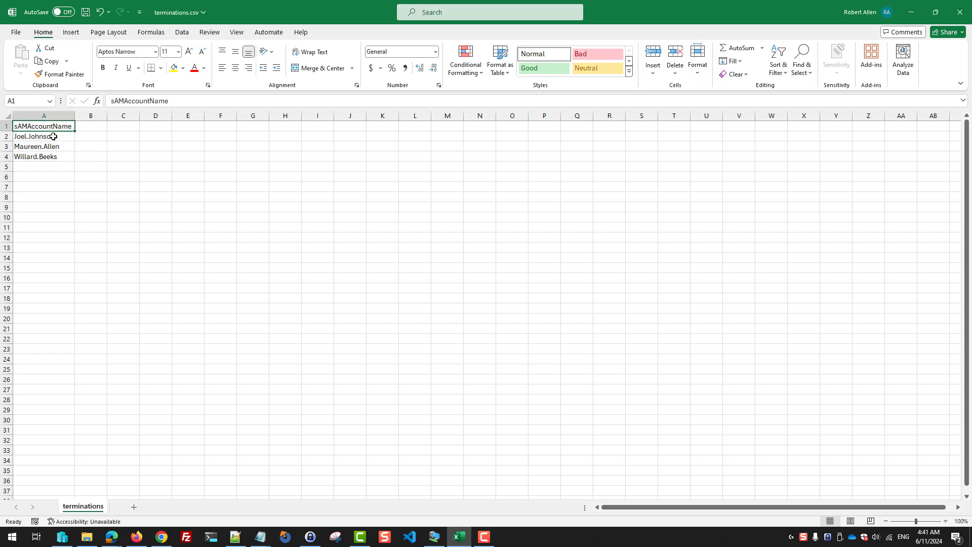
click(44, 157)
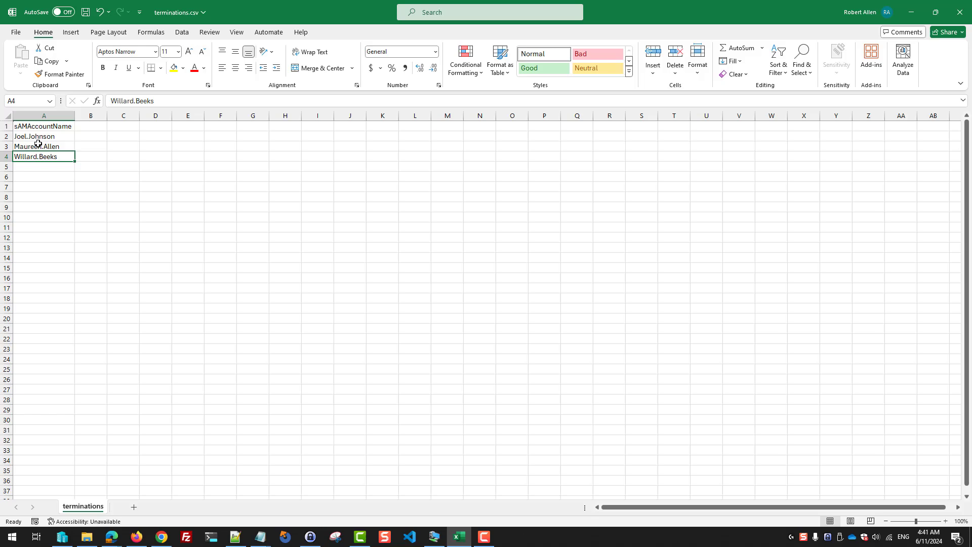
click(399, 536)
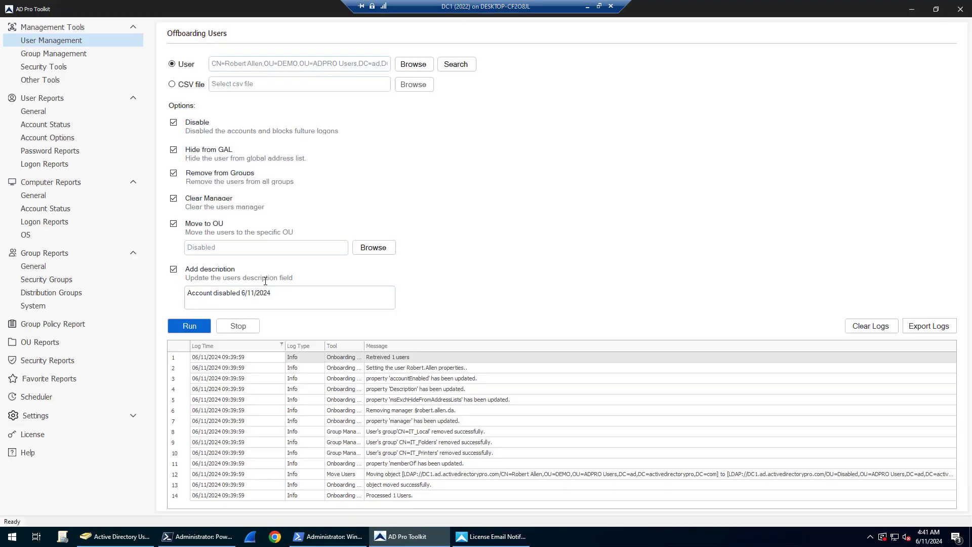
Load terminations.csv as the offboarding source, clear the old log, and run the offboarding.
click(172, 84)
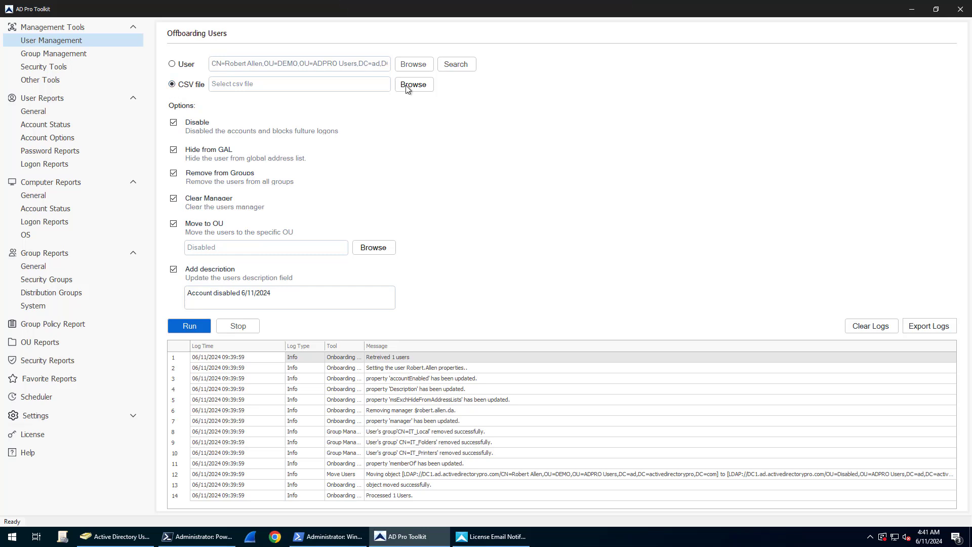
click(414, 84)
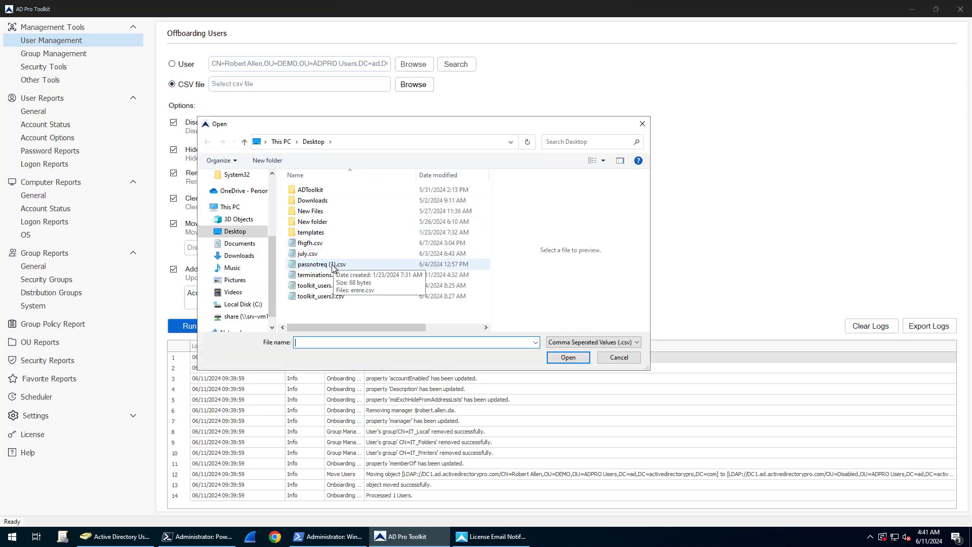
click(568, 357)
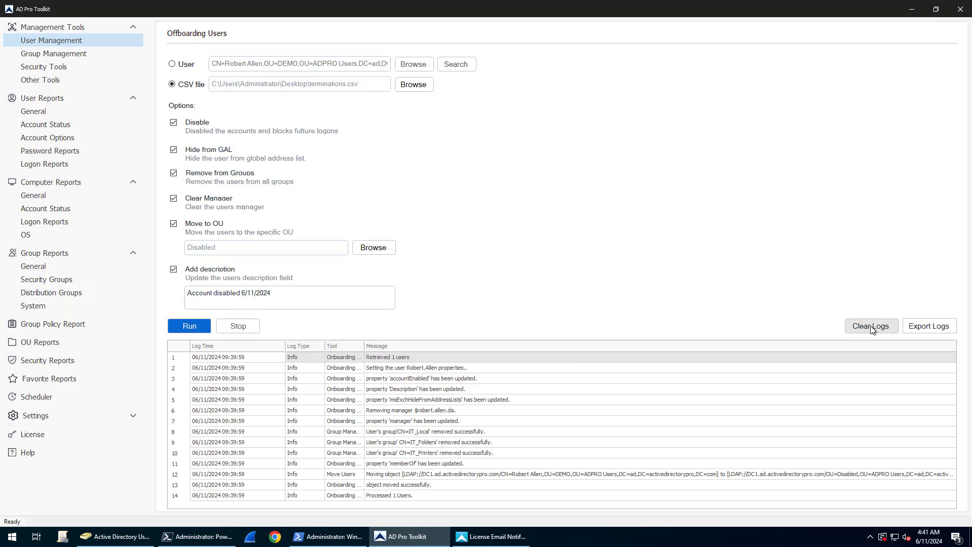
mouse_move(543, 393)
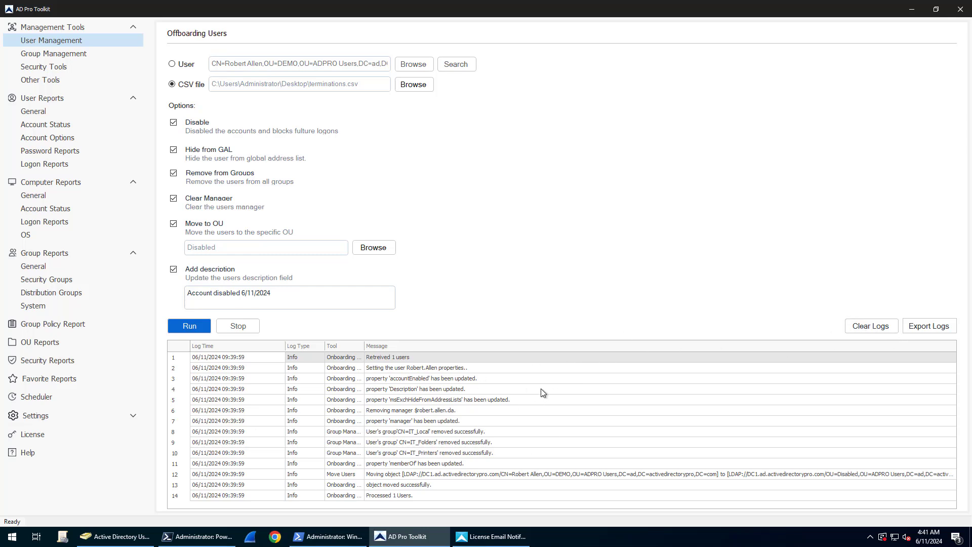
click(871, 326)
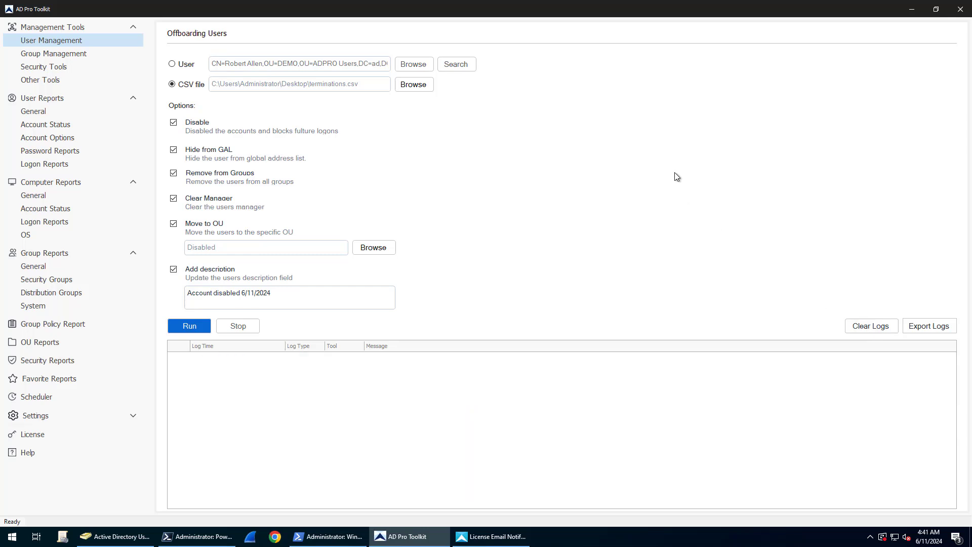
click(189, 325)
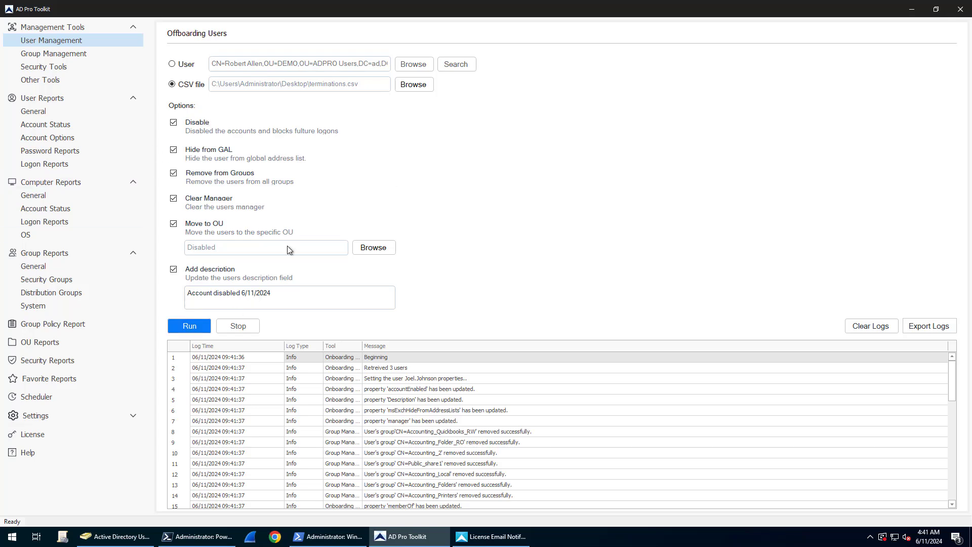
mouse_move(544, 384)
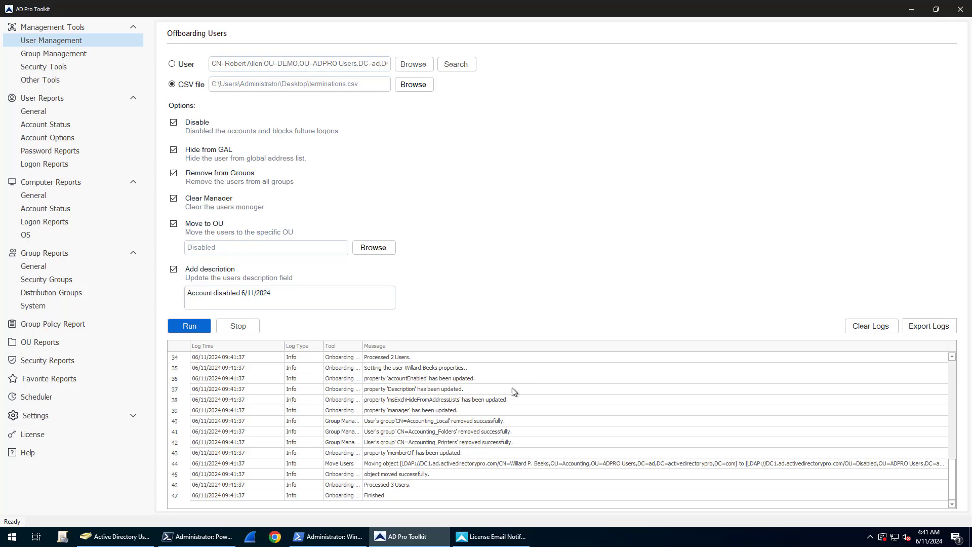
click(115, 536)
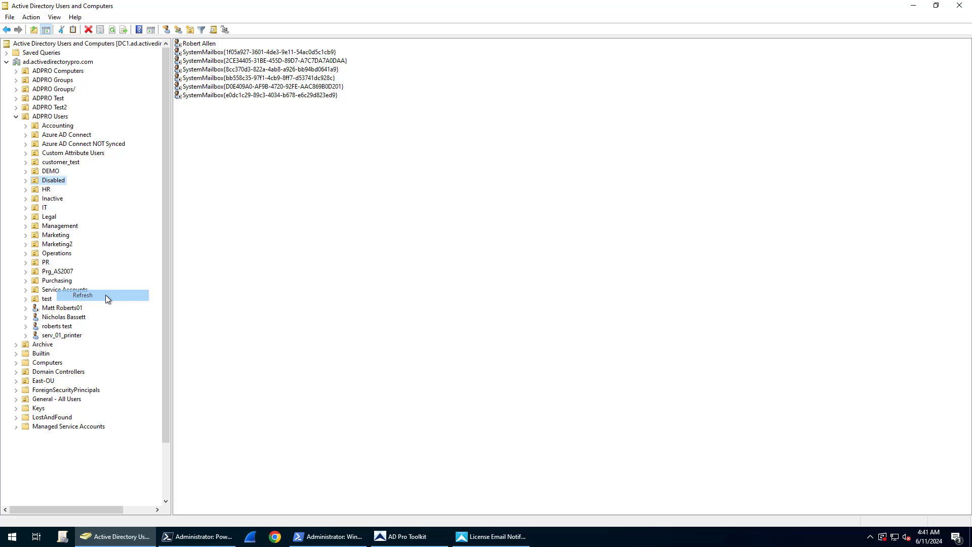
click(82, 294)
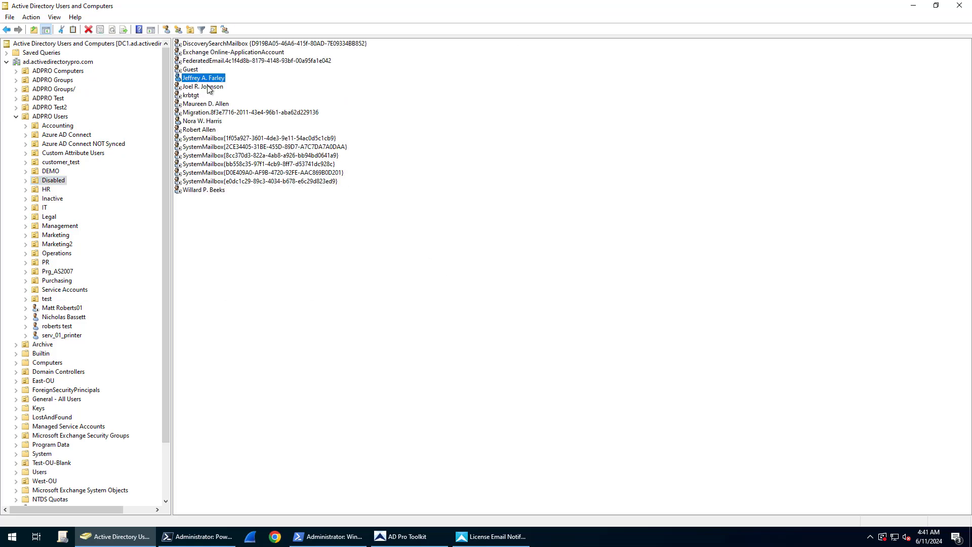
click(207, 104)
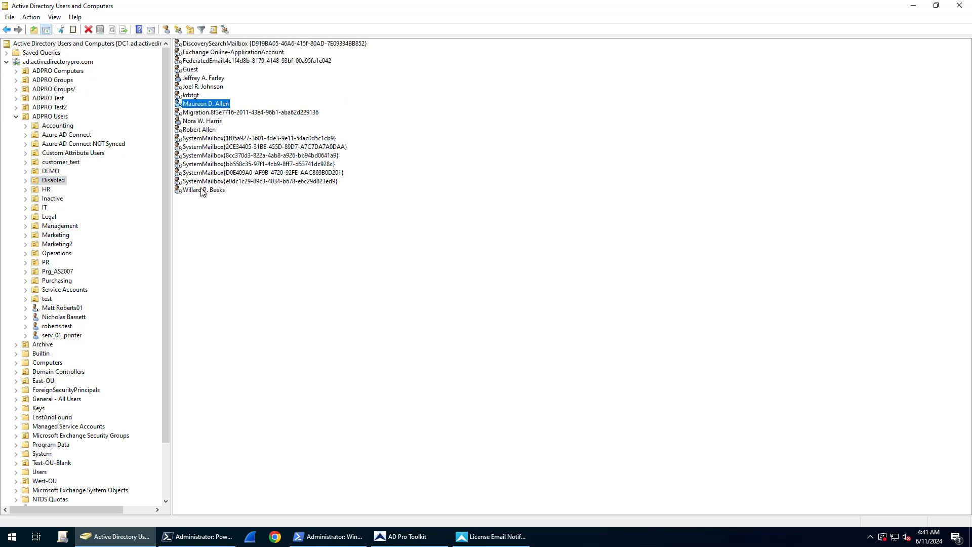
click(409, 537)
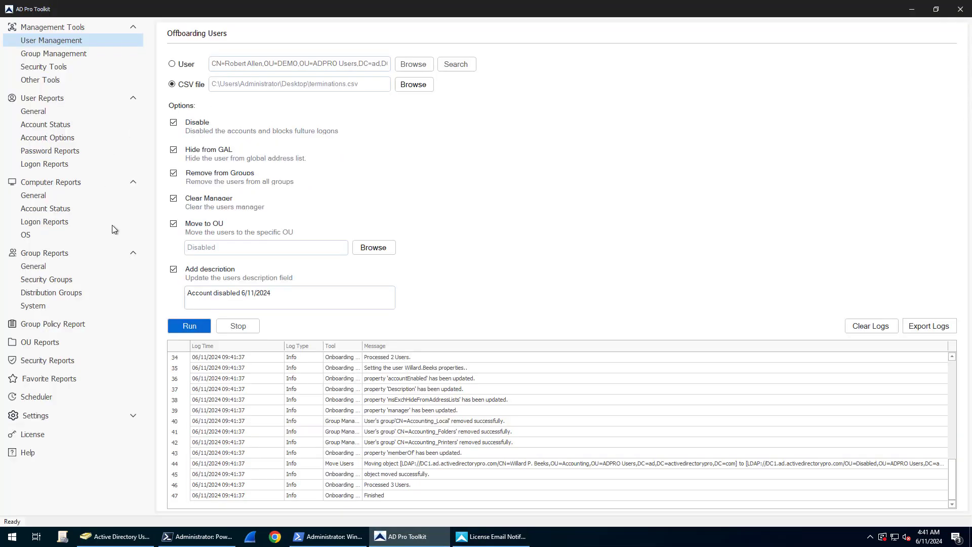
mouse_move(550, 185)
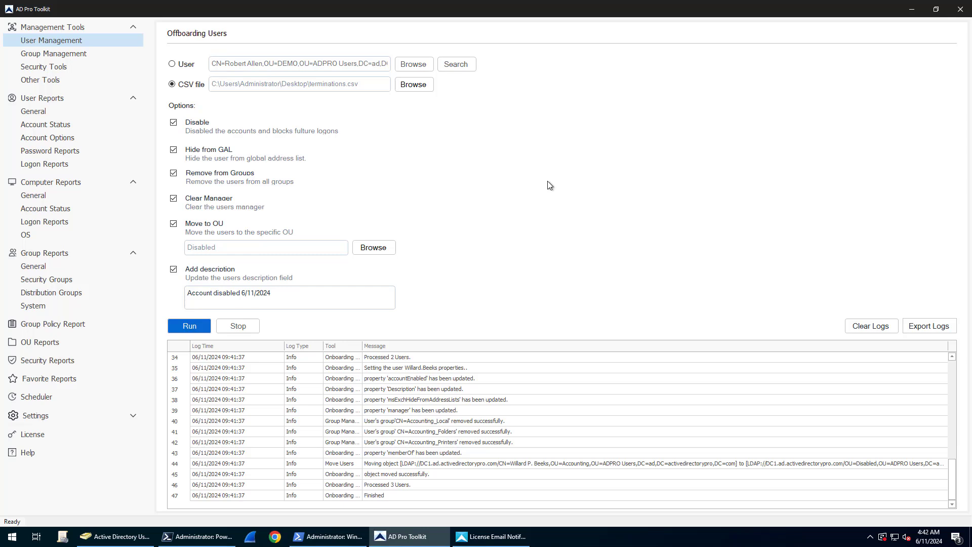
mouse_move(484, 169)
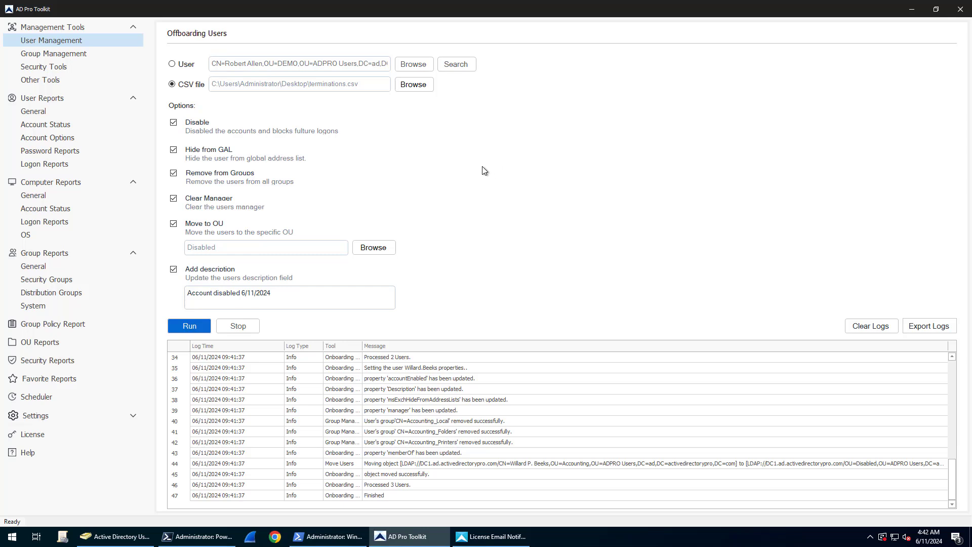
mouse_move(366, 204)
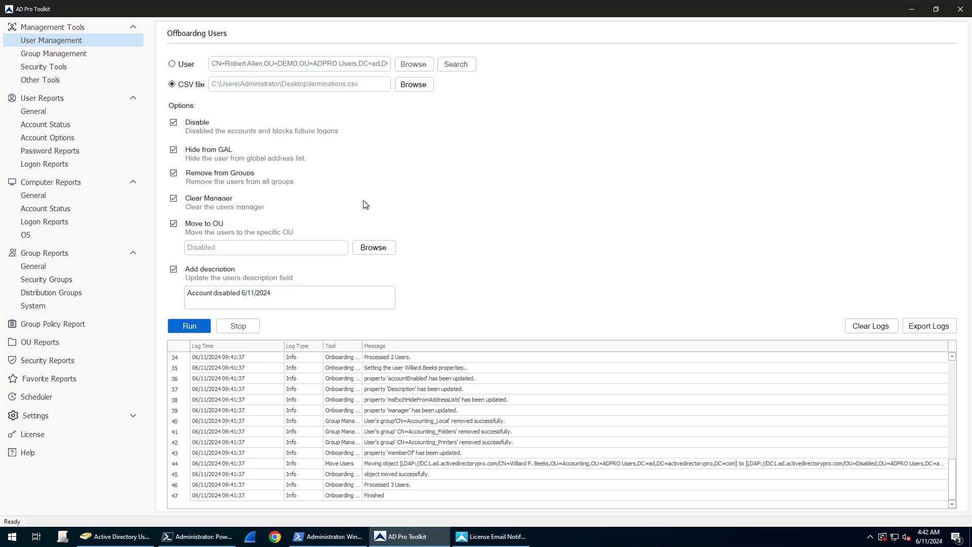
mouse_move(390, 169)
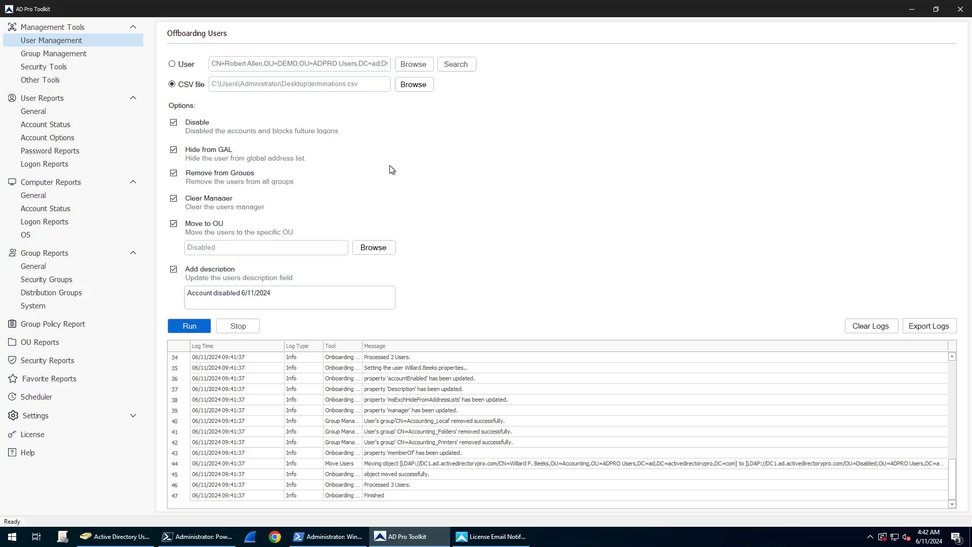
mouse_move(474, 81)
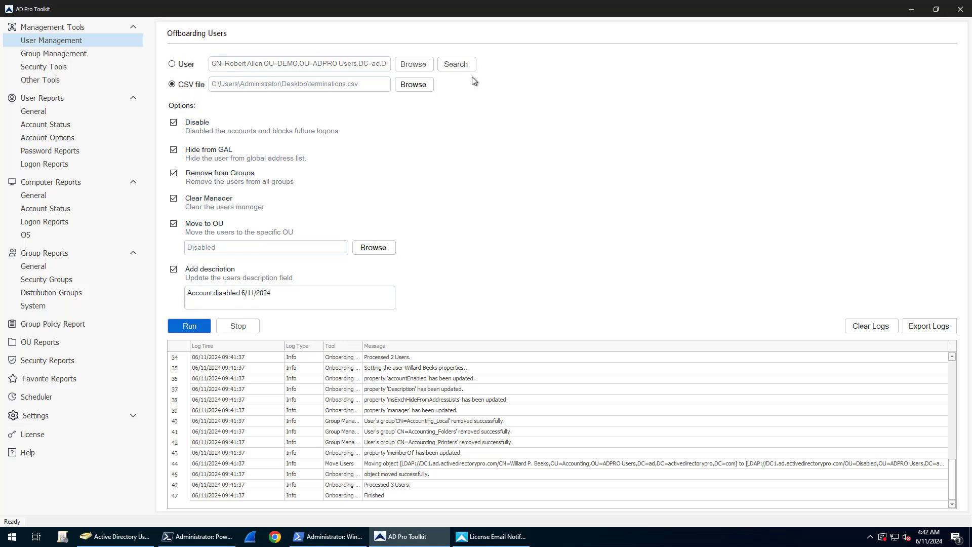
mouse_move(485, 81)
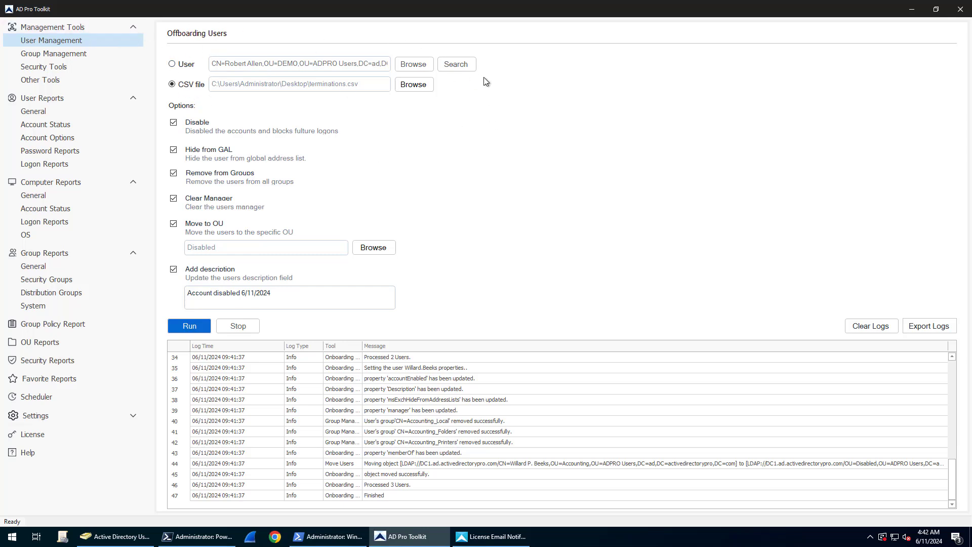
mouse_move(775, 361)
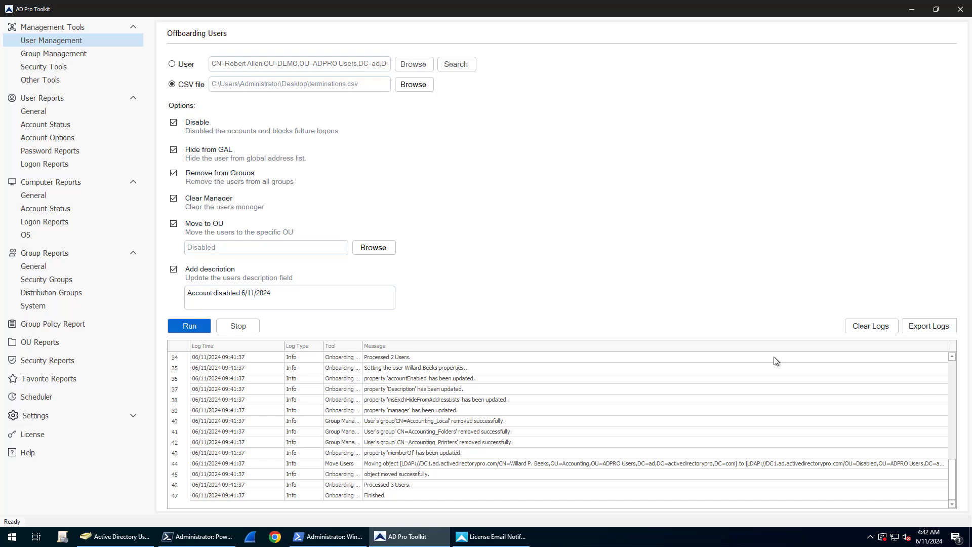
mouse_move(39, 43)
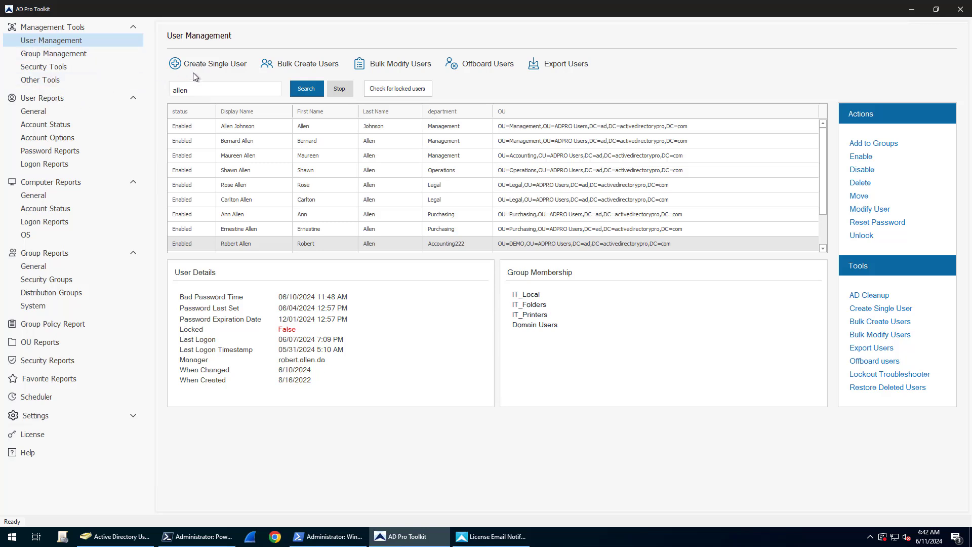
mouse_move(568, 90)
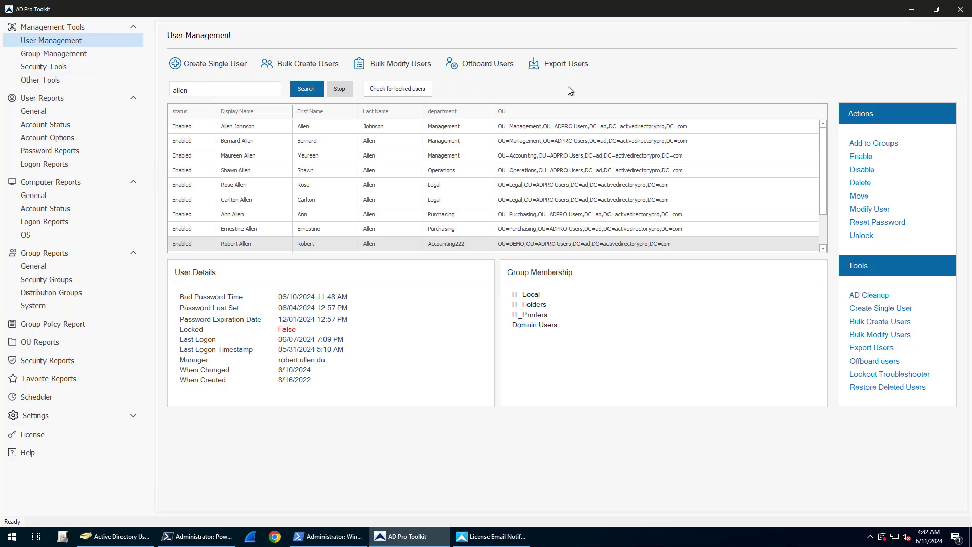
mouse_move(478, 77)
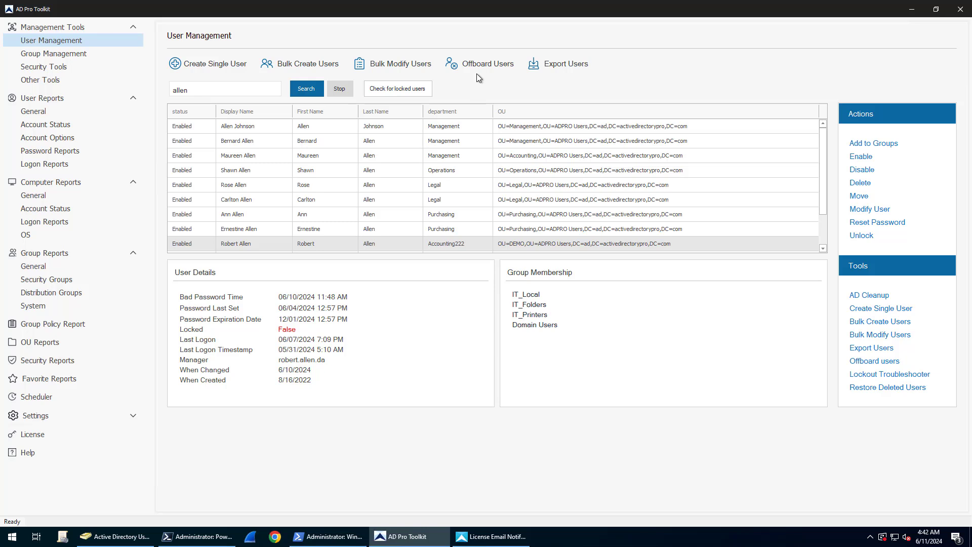
mouse_move(875, 268)
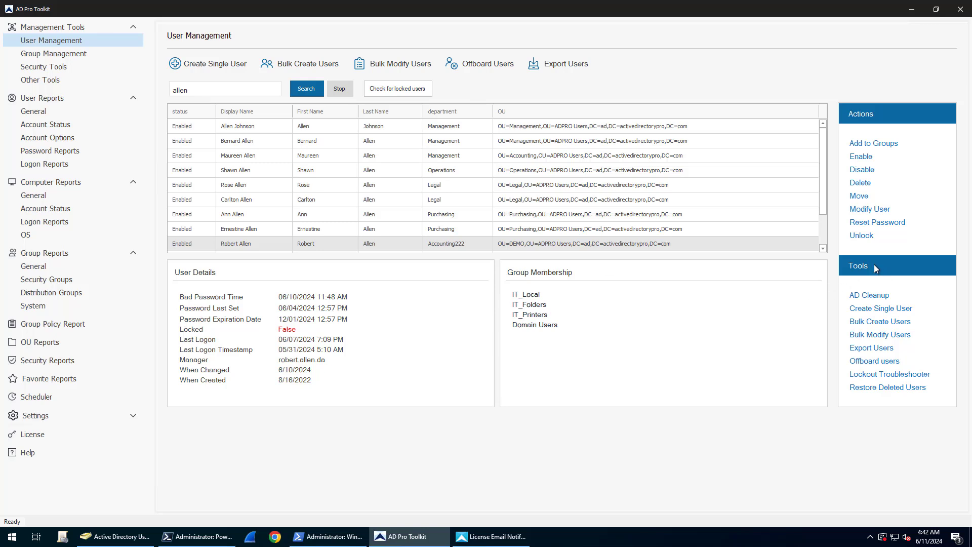